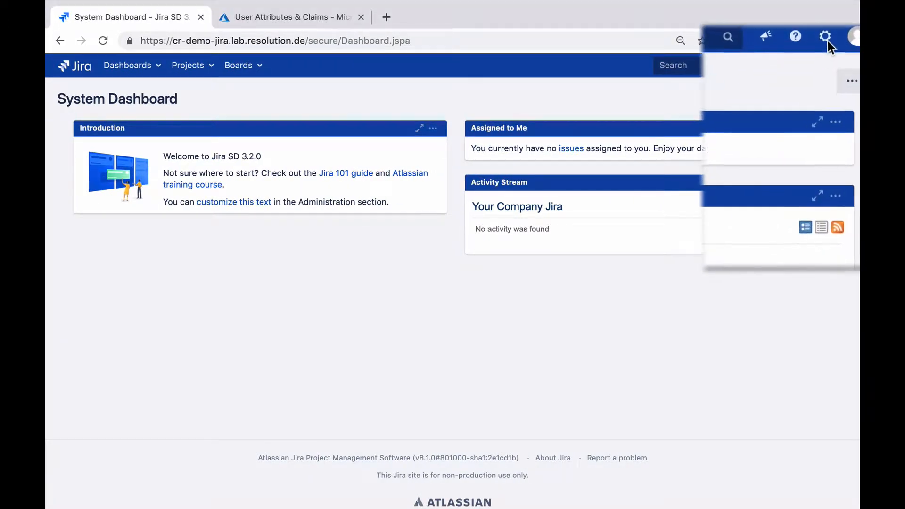
Open Manage apps from the Jira Administration gear menu
left_click(826, 37)
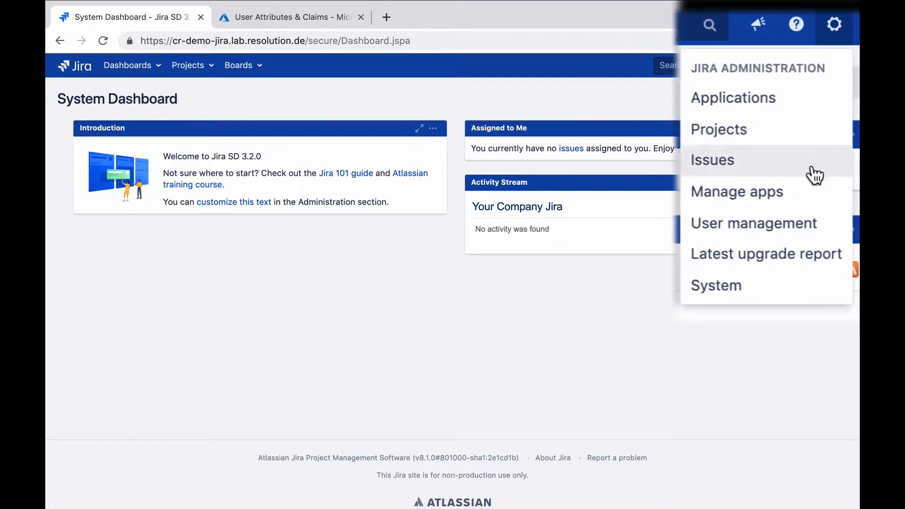
left_click(736, 191)
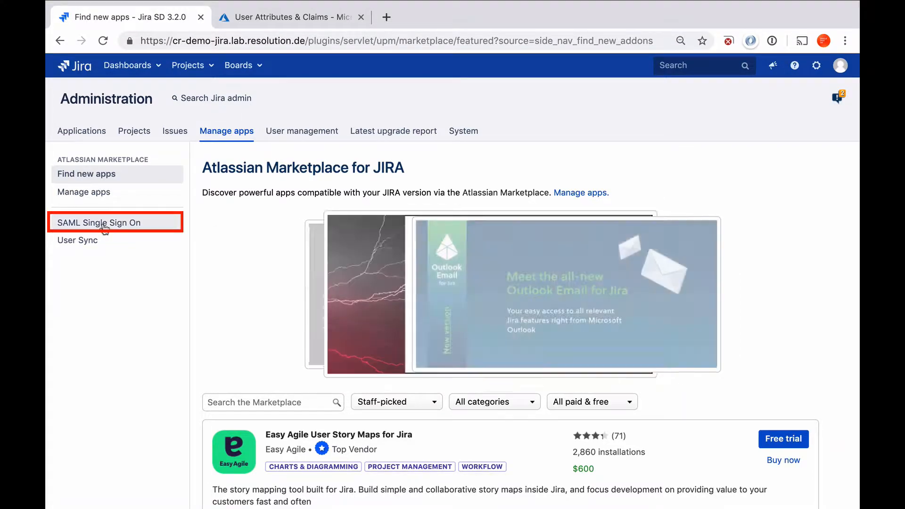
Add a new SAML identity provider of type Azure AD, described as 'internal employees'
left_click(99, 223)
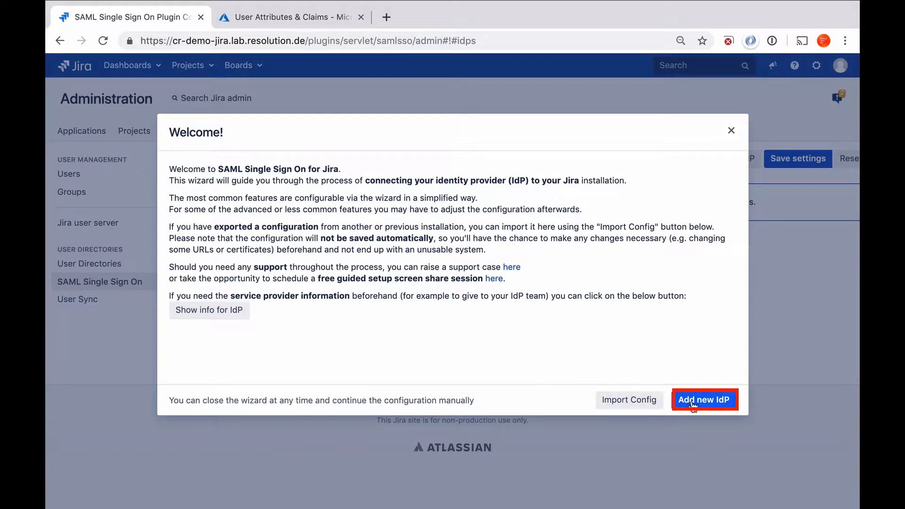
left_click(705, 400)
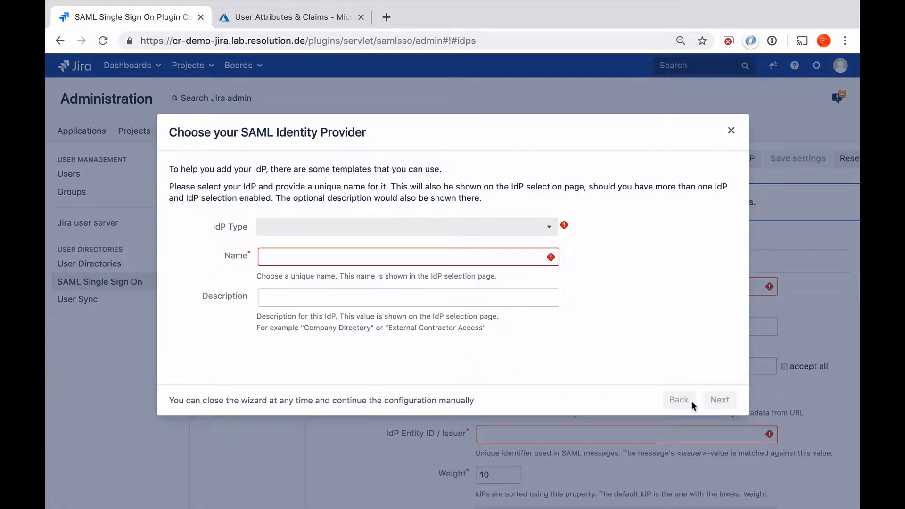
mouse_move(580, 274)
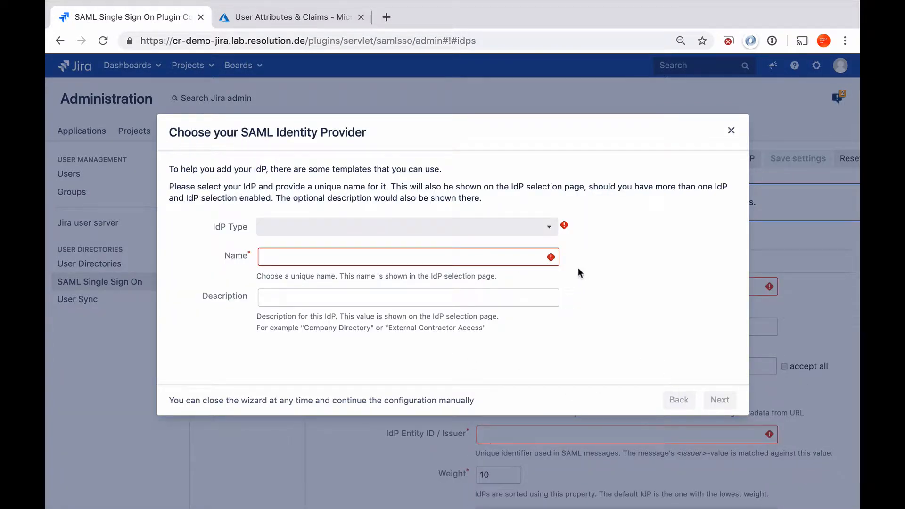
left_click(407, 226)
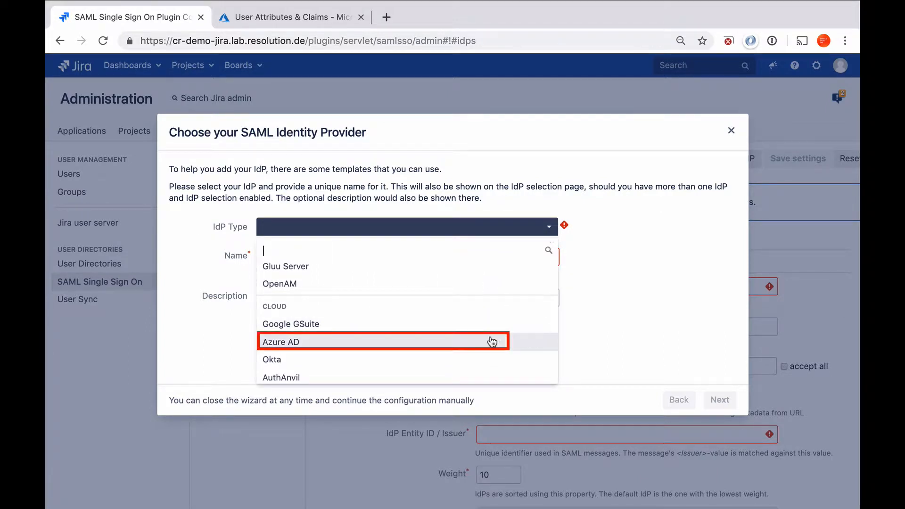
left_click(281, 341)
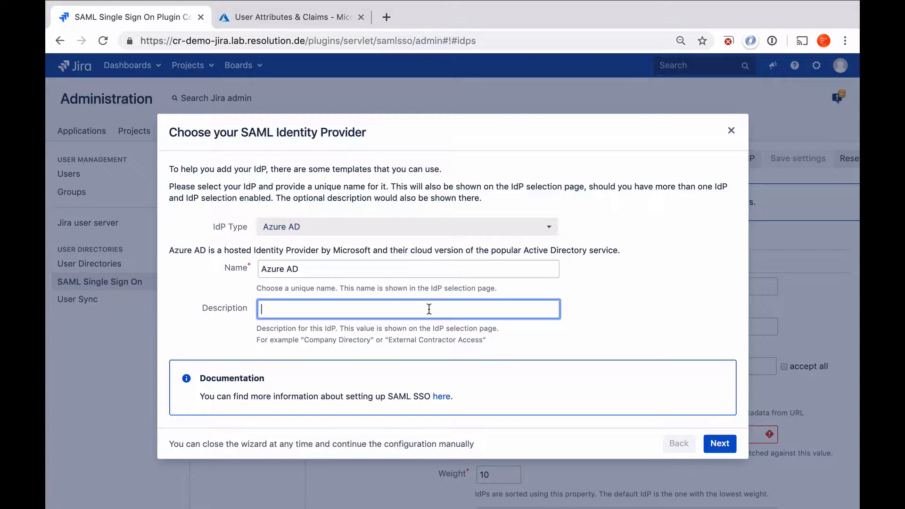
type("interm")
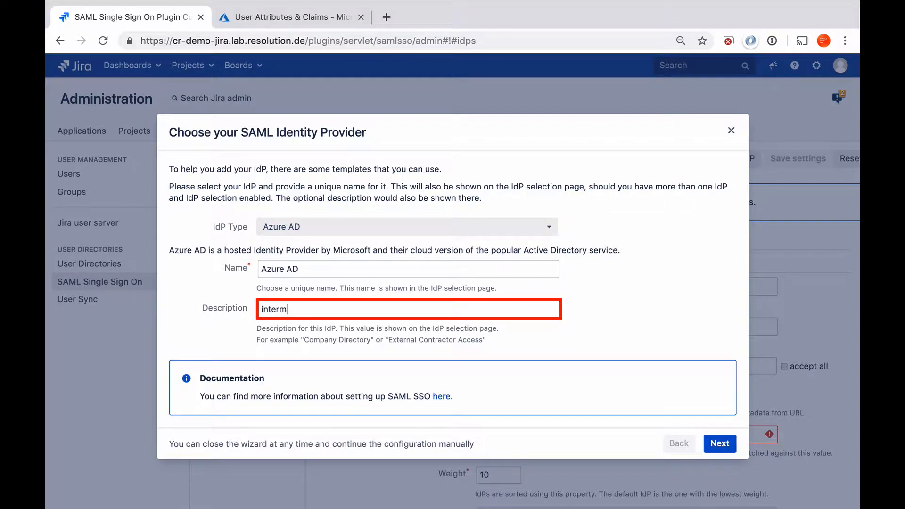
type("al employ")
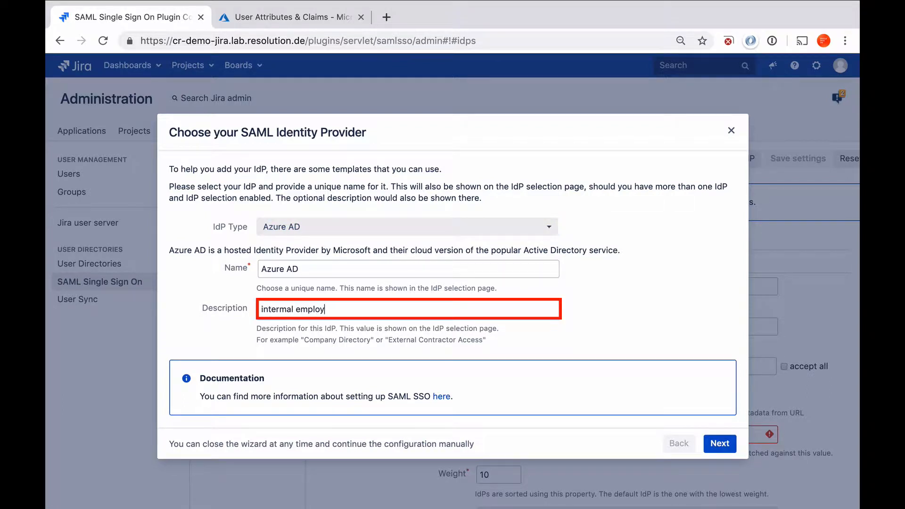
type("ees")
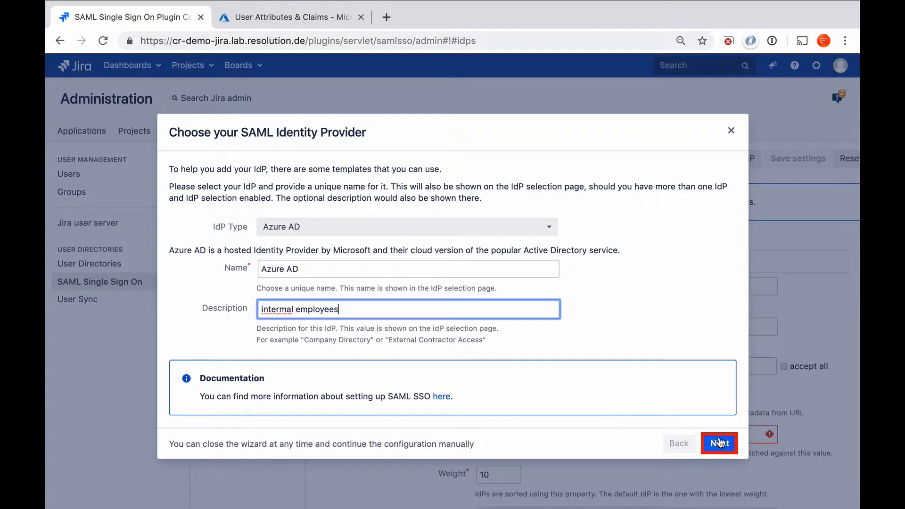
Advance to Identity Provider Configuration showing the identifier, reply and sign-on URLs
left_click(719, 443)
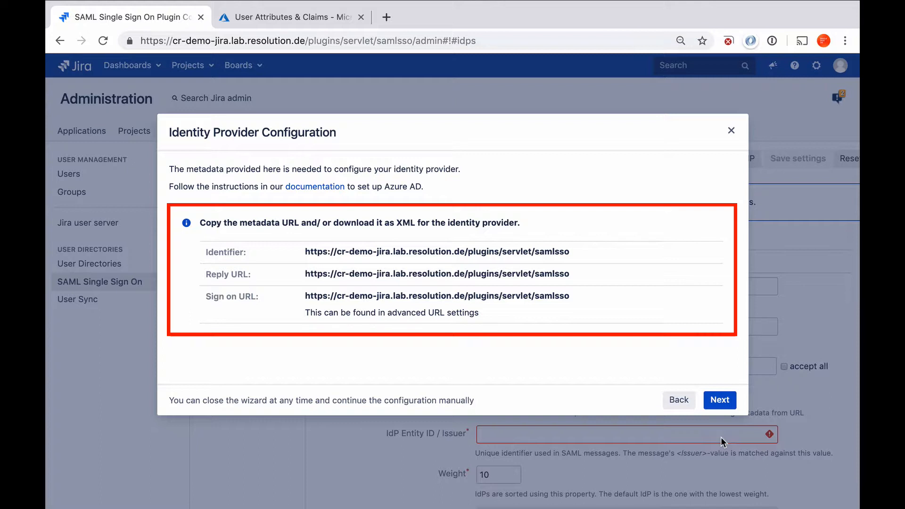
mouse_move(643, 203)
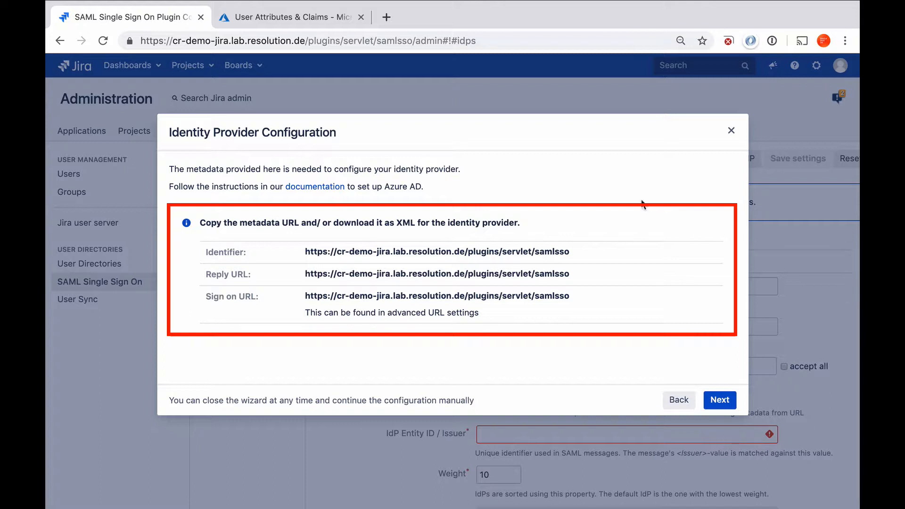
left_click_drag(405, 251, 568, 251)
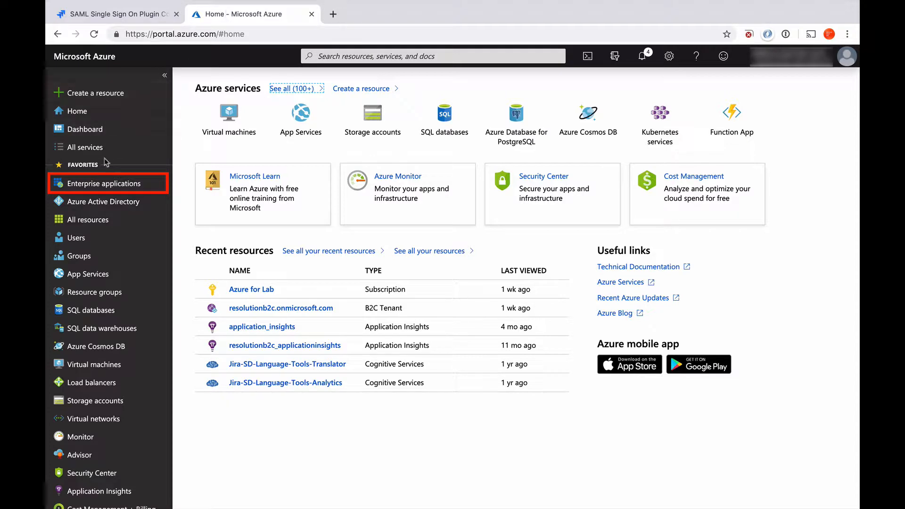
Add the resolution 'SAML SSO for Jira' gallery app as enterprise application 'CR Demo Jira'
left_click(105, 183)
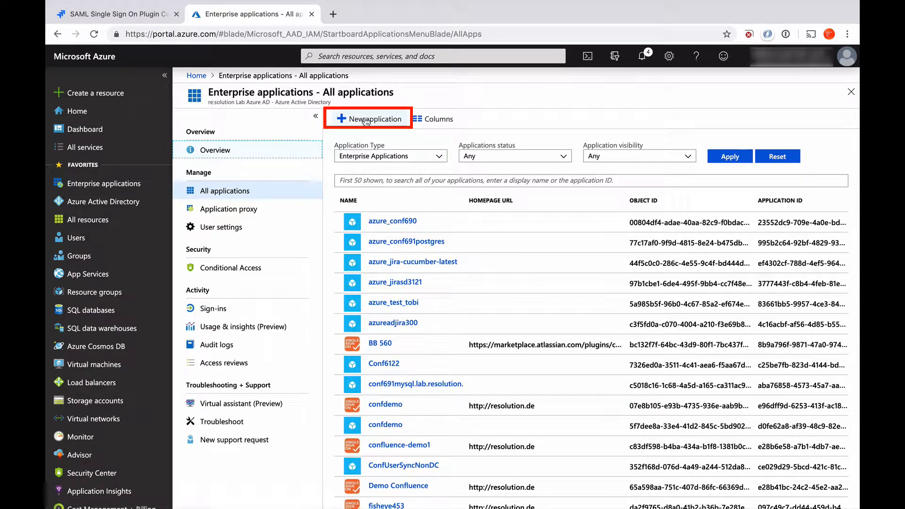
left_click(370, 119)
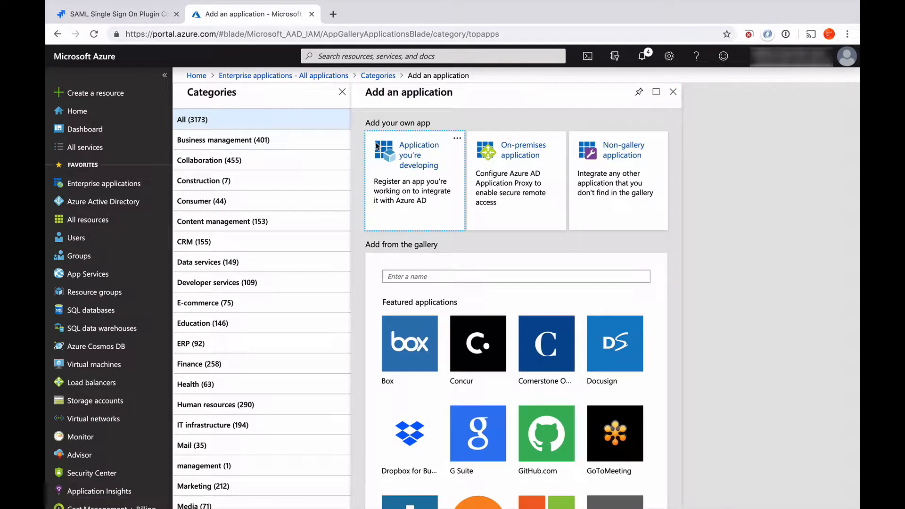
type("resolution")
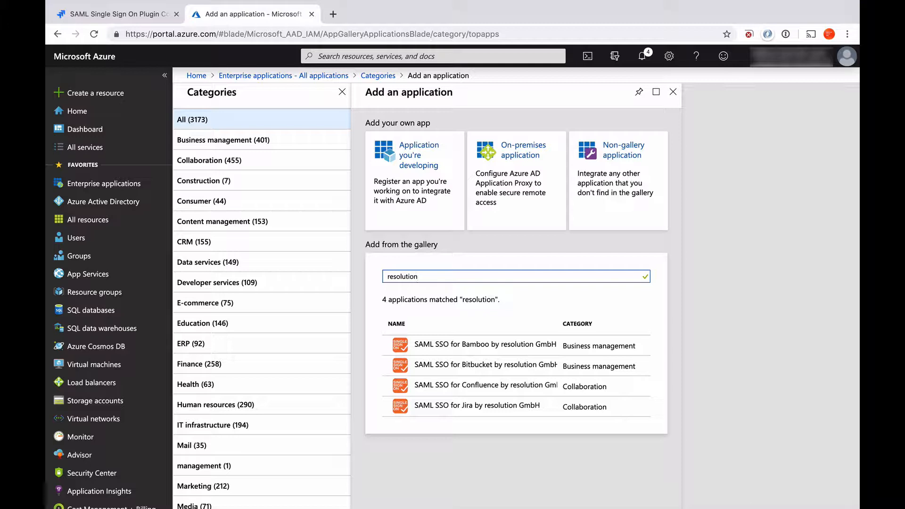
left_click(477, 406)
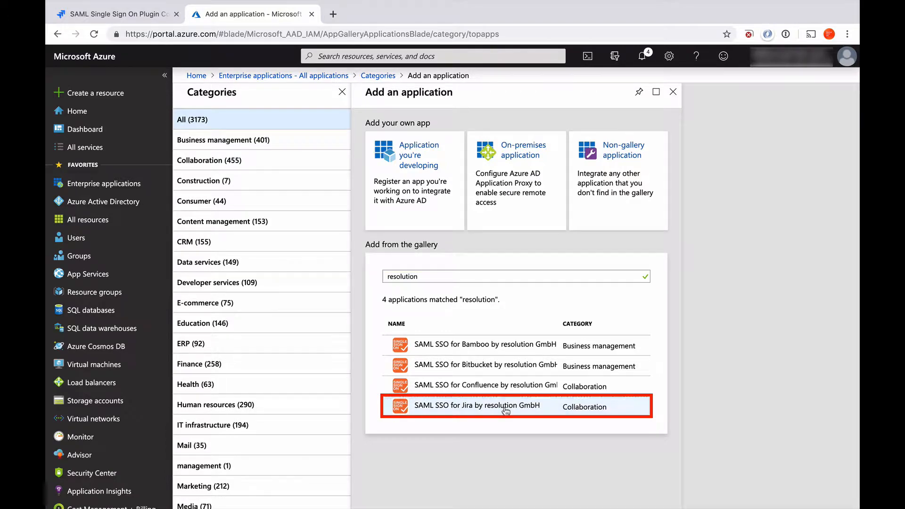
left_click(476, 406)
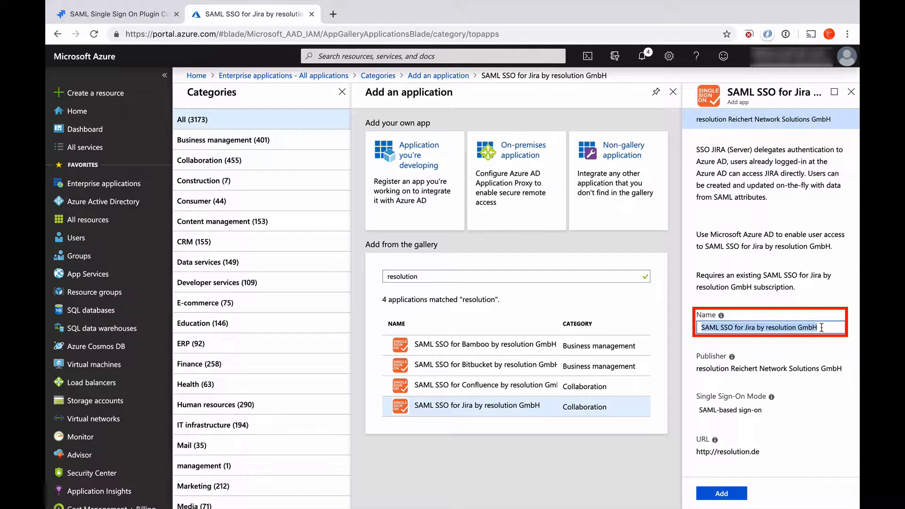
type("CR Demo Jira")
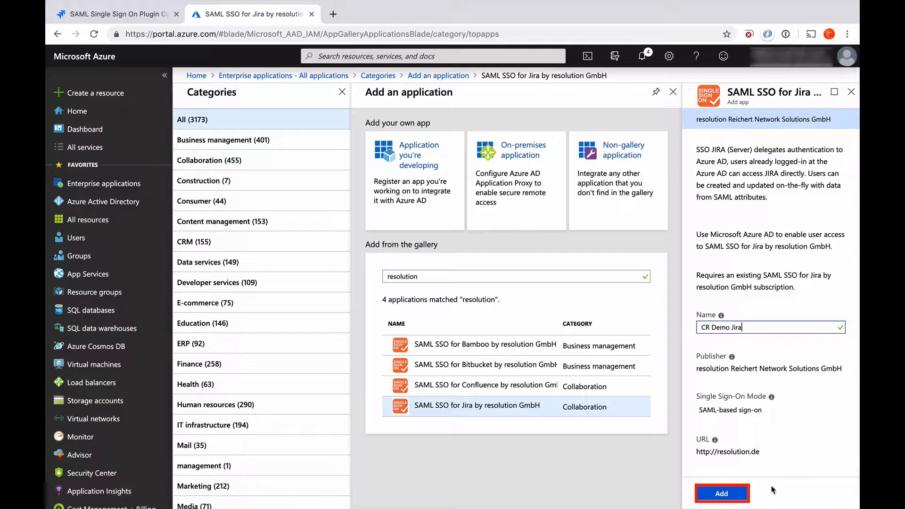
left_click(721, 494)
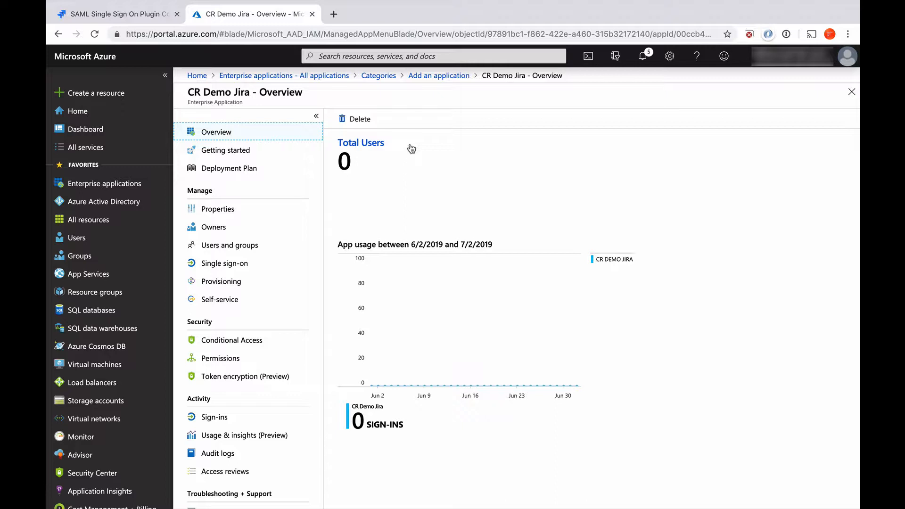
Choose SAML single sign-on for CR Demo Jira and edit its basic SAML configuration
left_click(224, 263)
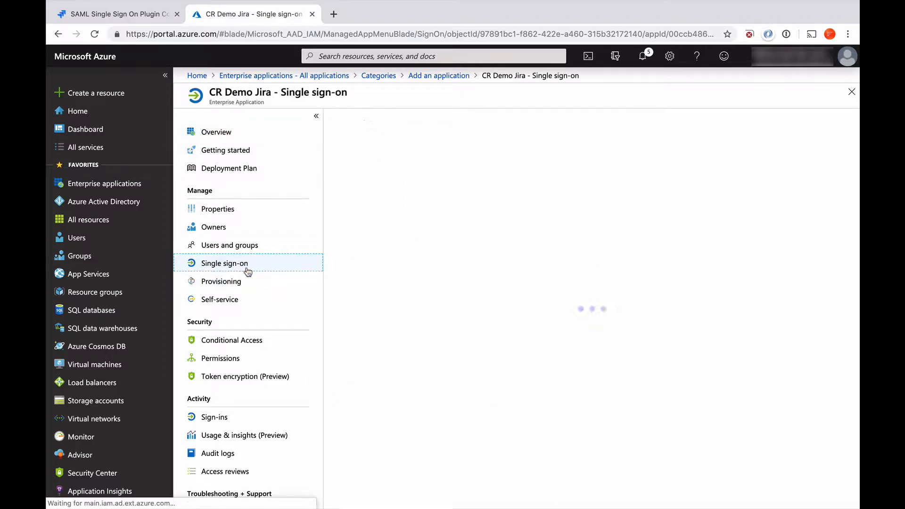
left_click(224, 263)
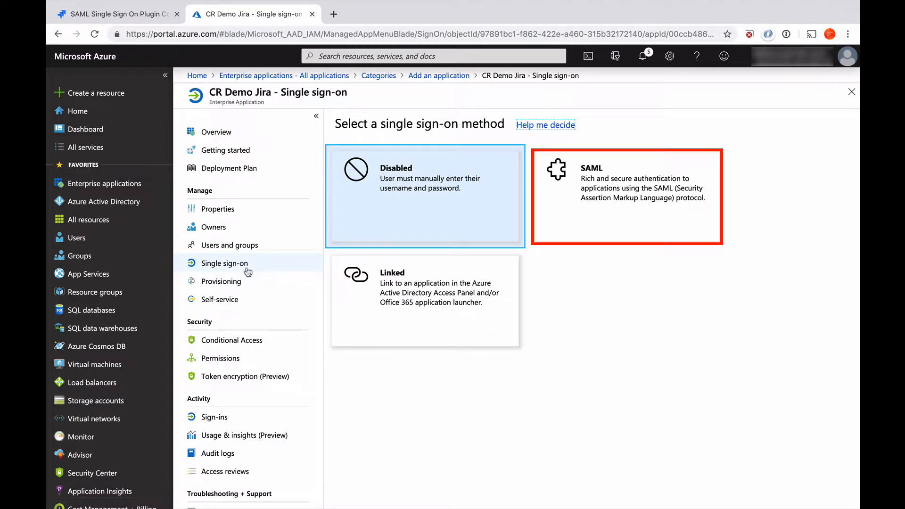
left_click(626, 196)
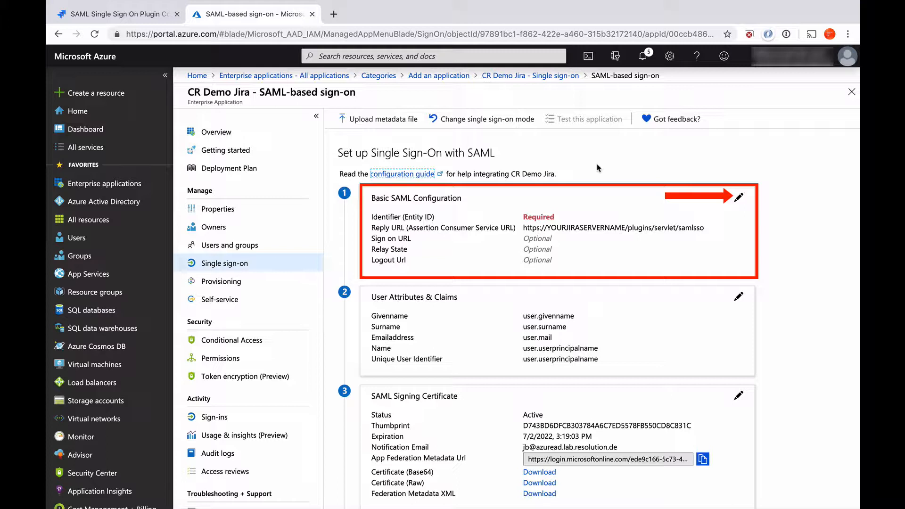
left_click(738, 197)
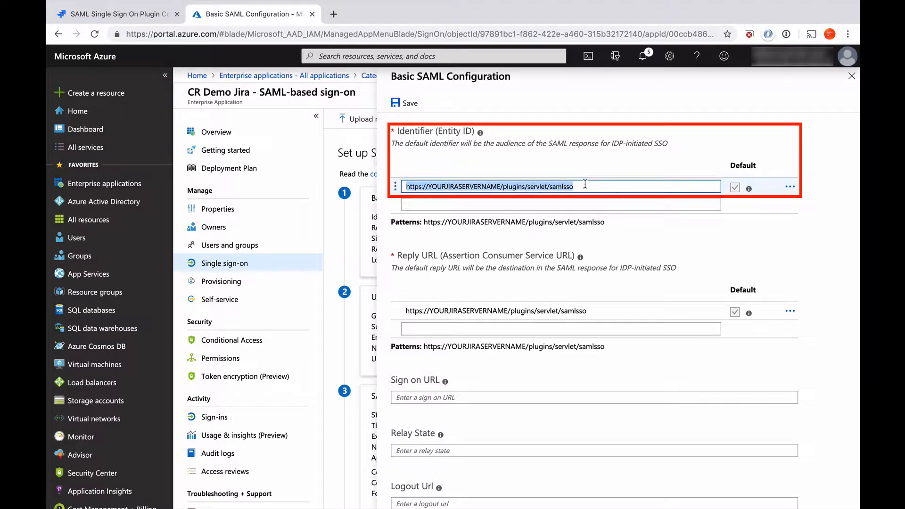
type("https://cr-demo-jira.lab.resolution.de/plugins/servlet/samlsso")
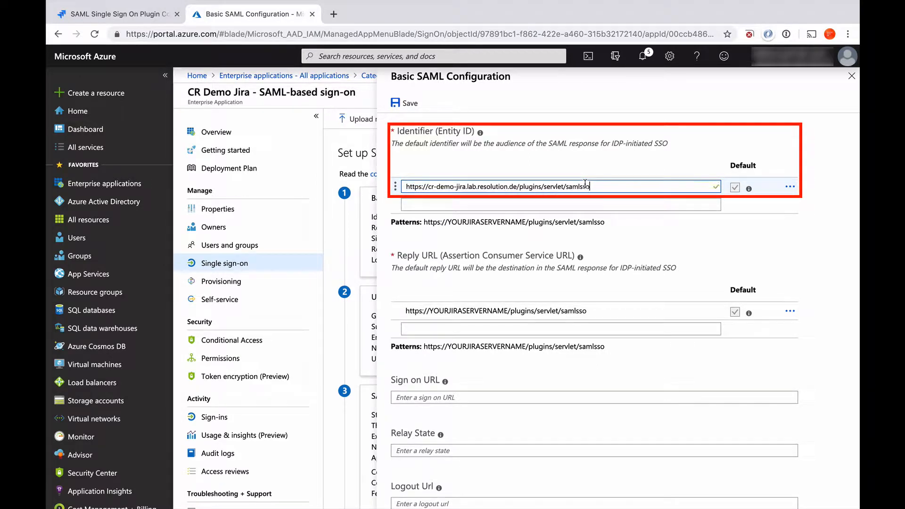
left_click(561, 311)
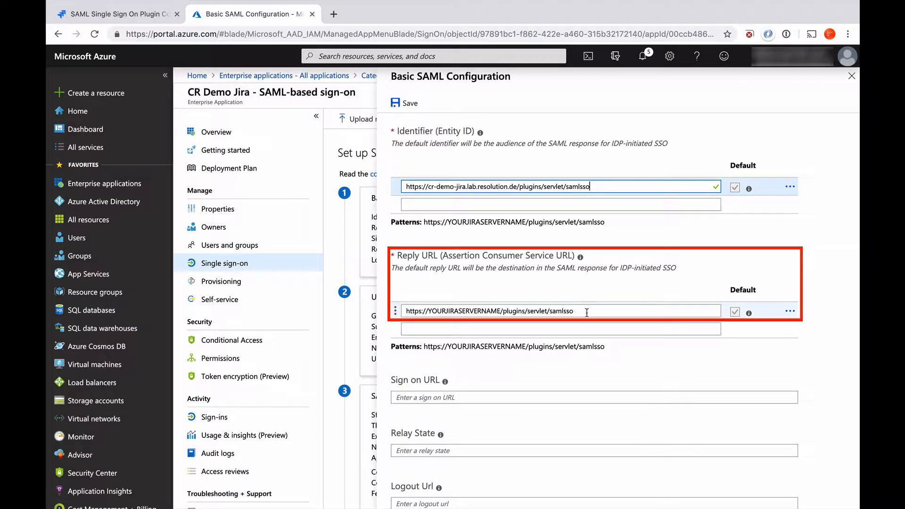
triple_click(491, 312)
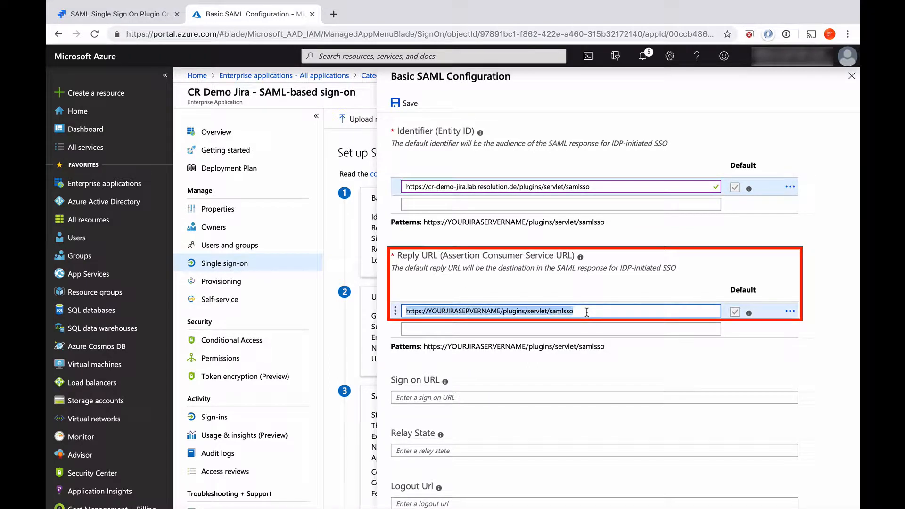
type("https://cr-demo-jira.lab.resolution.de/plugins/servlet/samlsso")
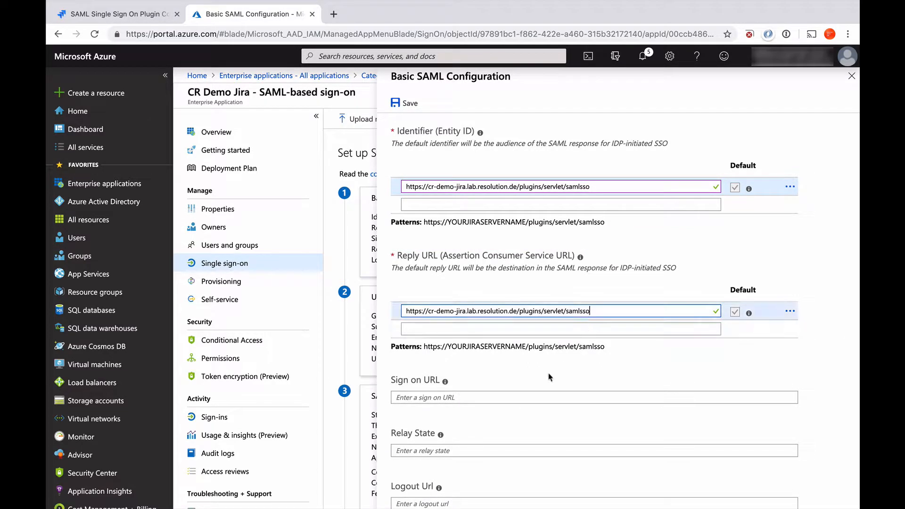
type("https://cr-demo-jira.lab.resolution.de/plugins/servlet/samlsso")
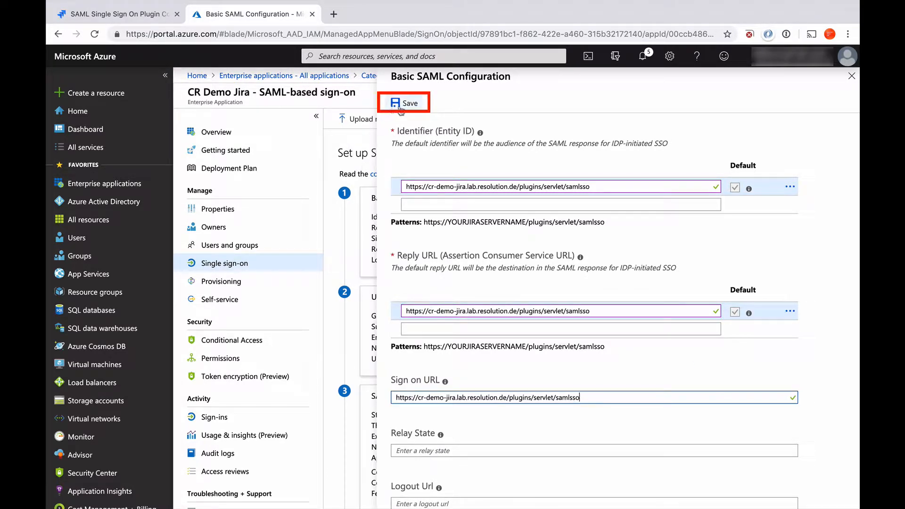
left_click(405, 103)
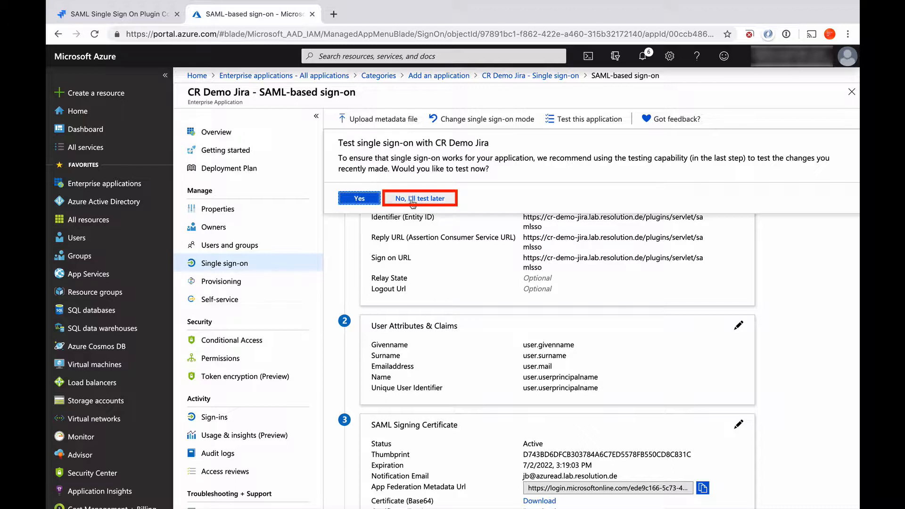
Skip testing for now and copy the App Federation Metadata Url
left_click(420, 198)
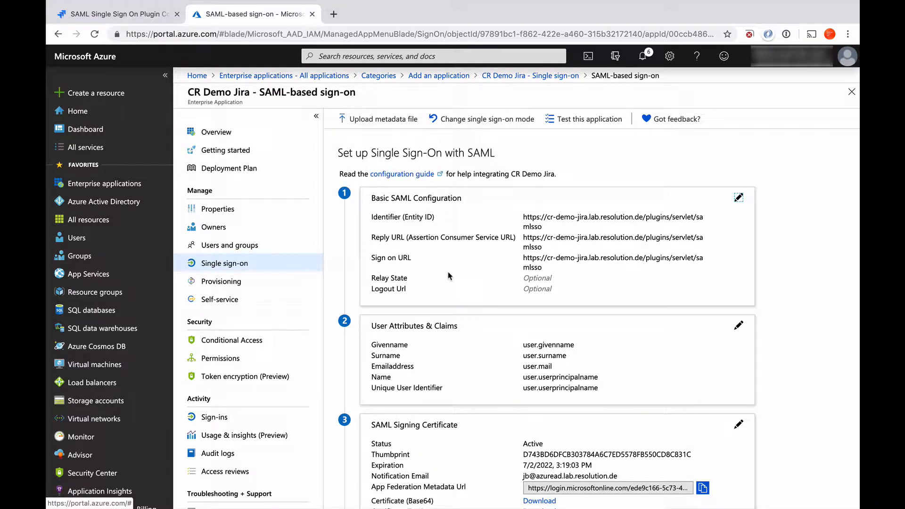
scroll("down", 3)
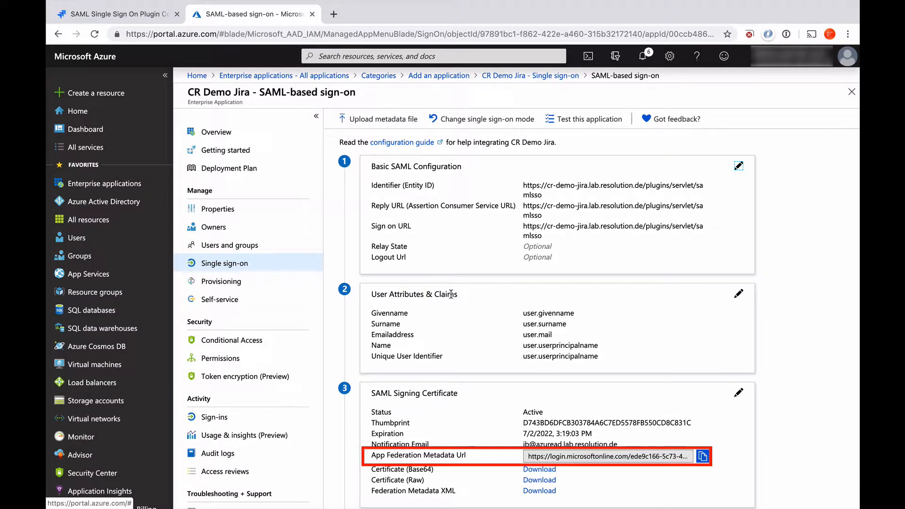
mouse_move(703, 456)
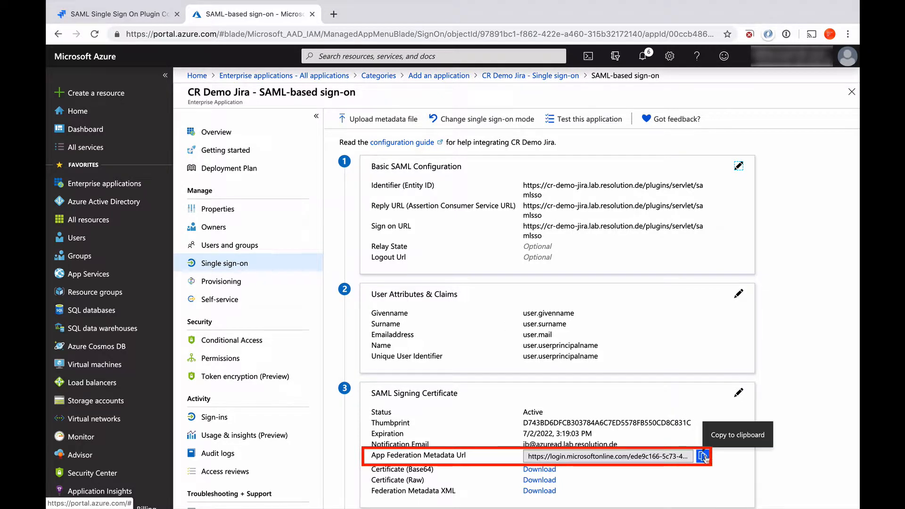
left_click(703, 456)
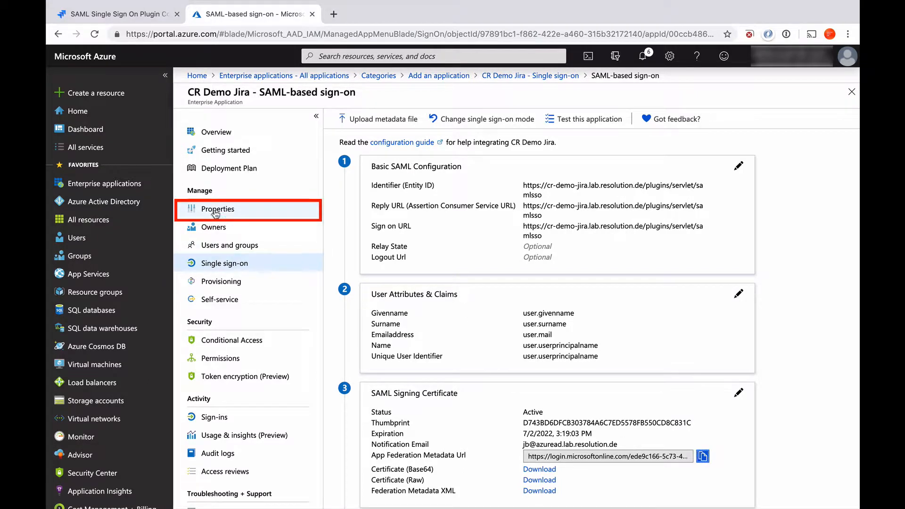
Set User assignment required to No in CR Demo Jira's properties and save
left_click(218, 208)
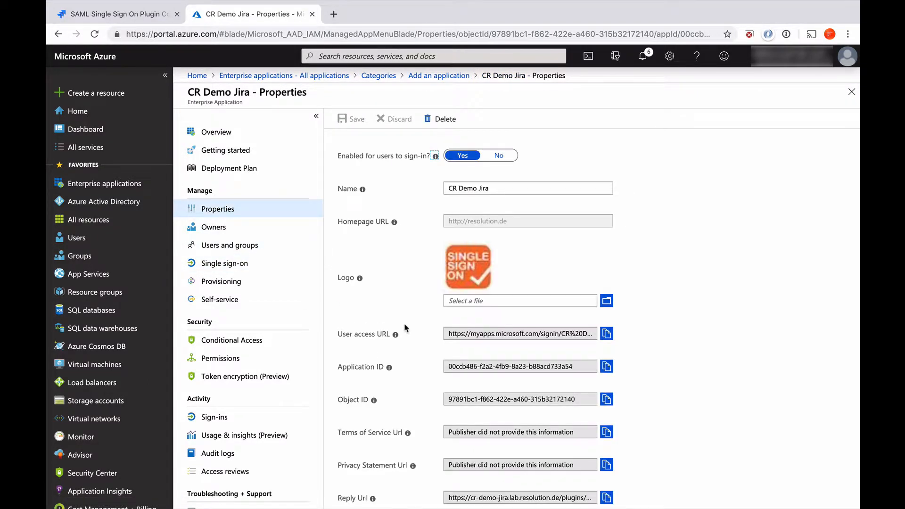
scroll("down", 3)
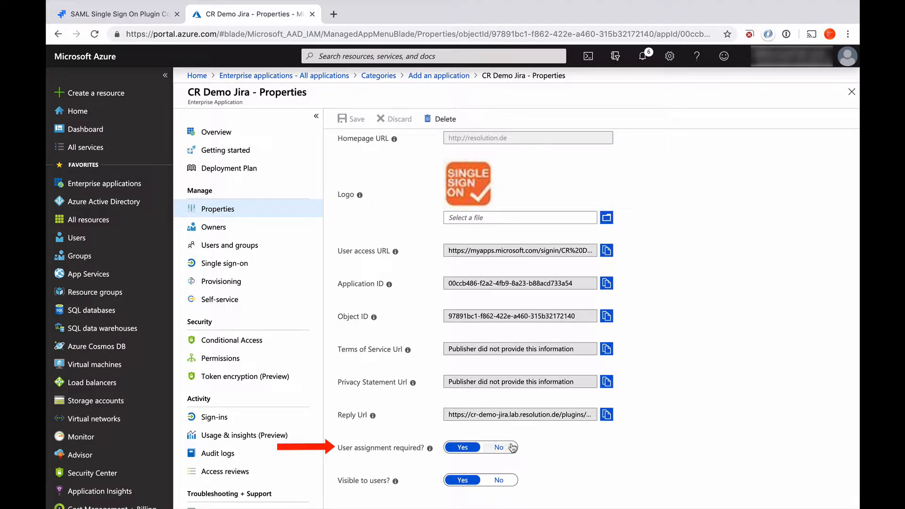
left_click(499, 448)
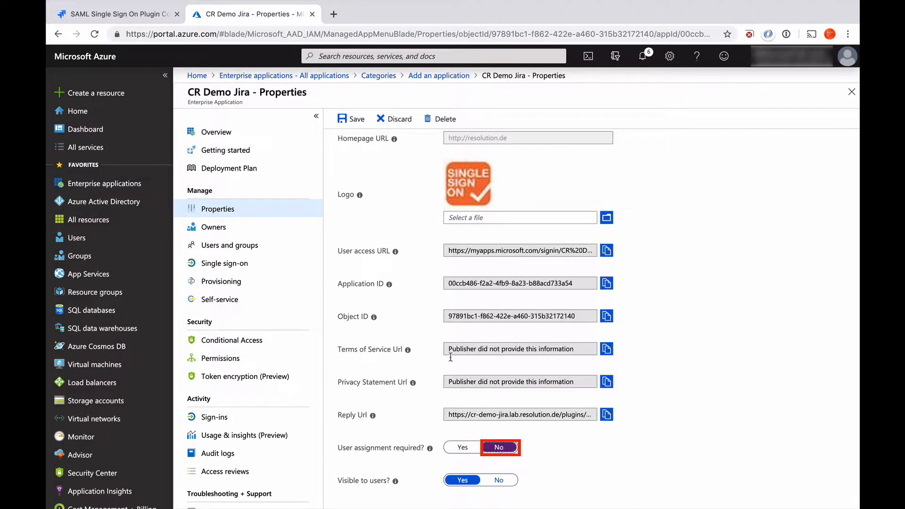
left_click(350, 118)
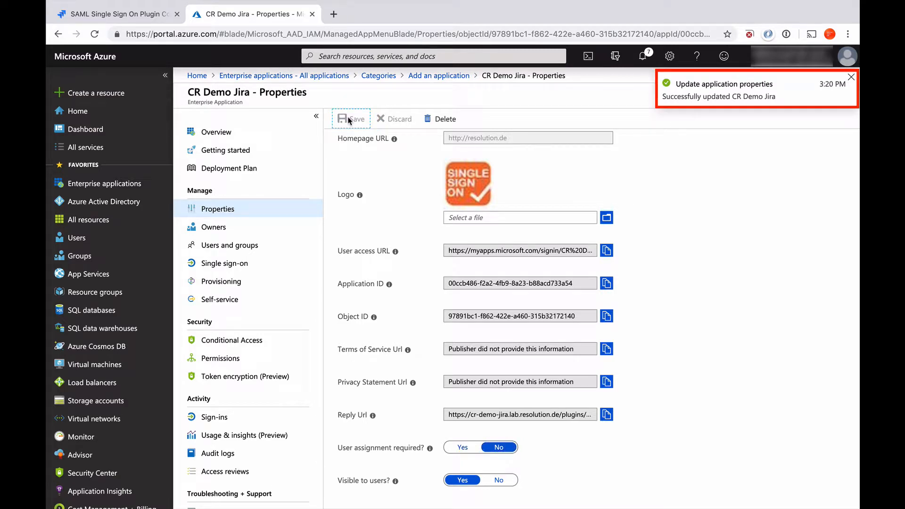
mouse_move(353, 131)
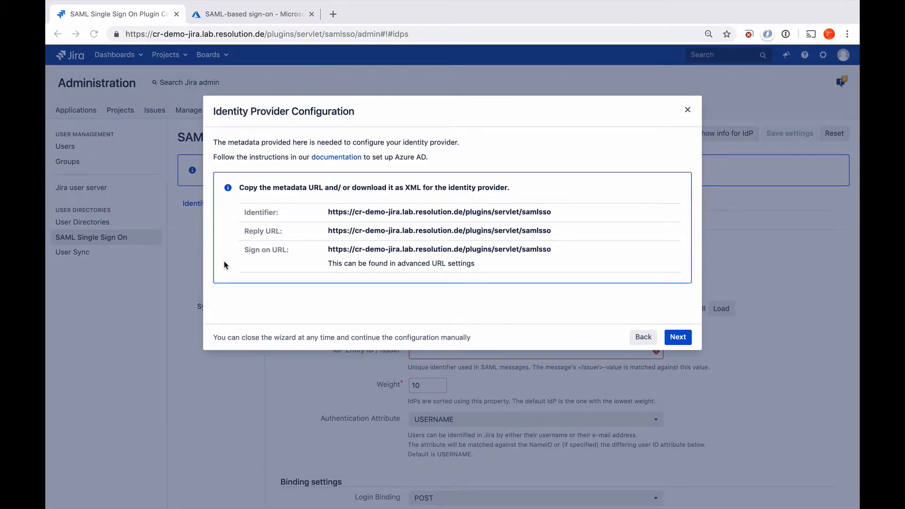
Import Azure AD metadata from the copied federation metadata URL
left_click(678, 337)
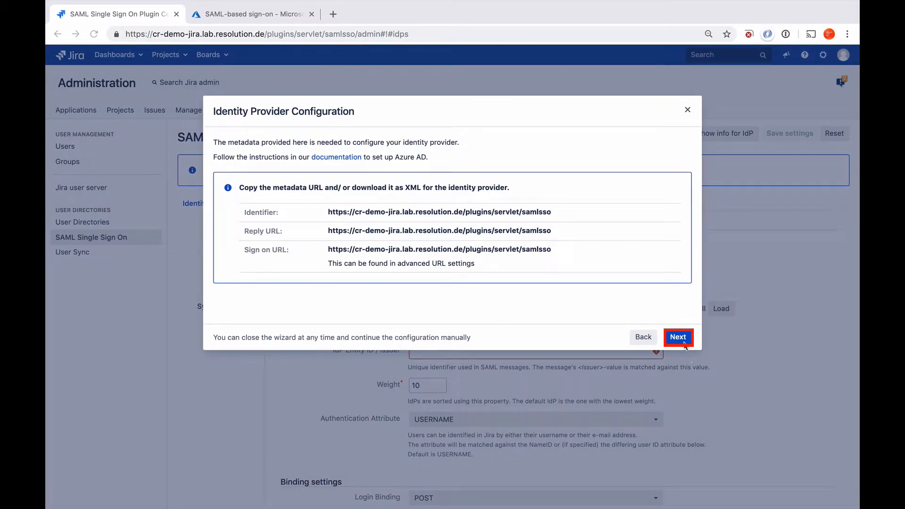
left_click(678, 337)
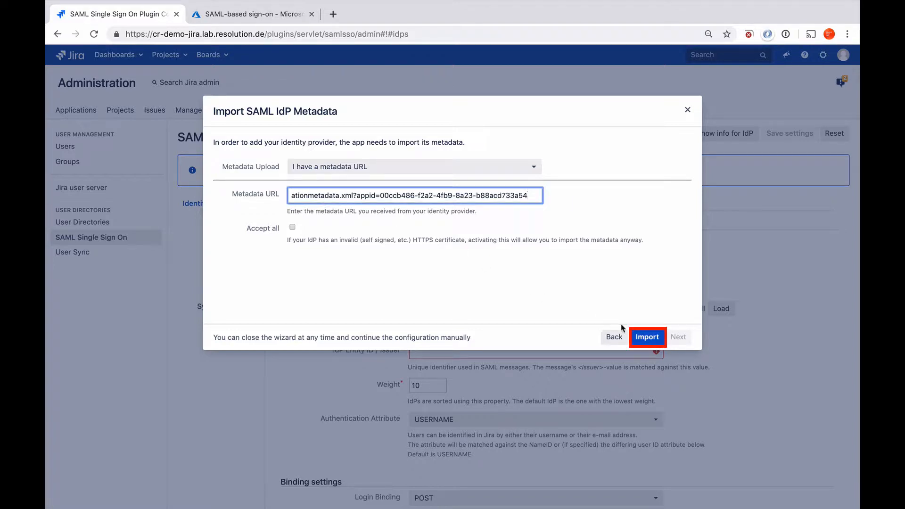
left_click(648, 336)
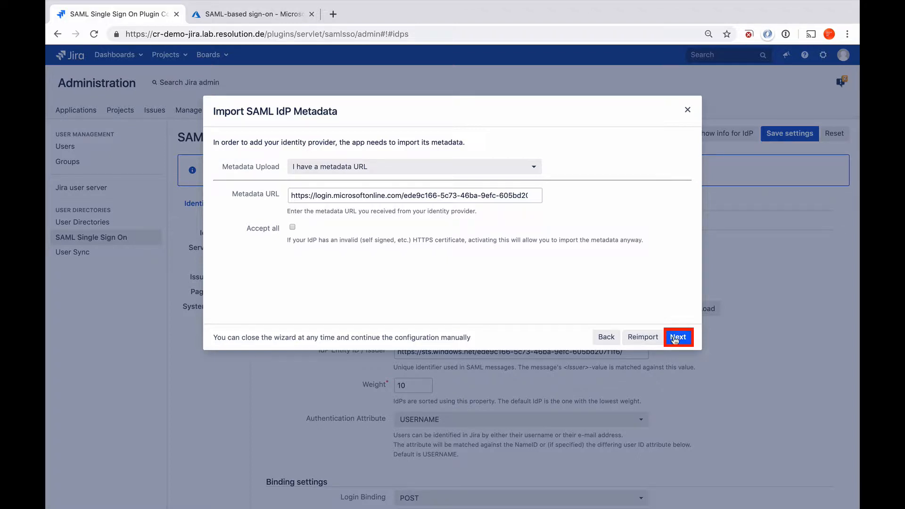
Uncheck NameID matching the Jira user ID, keeping USERNAME as the authentication attribute
left_click(678, 338)
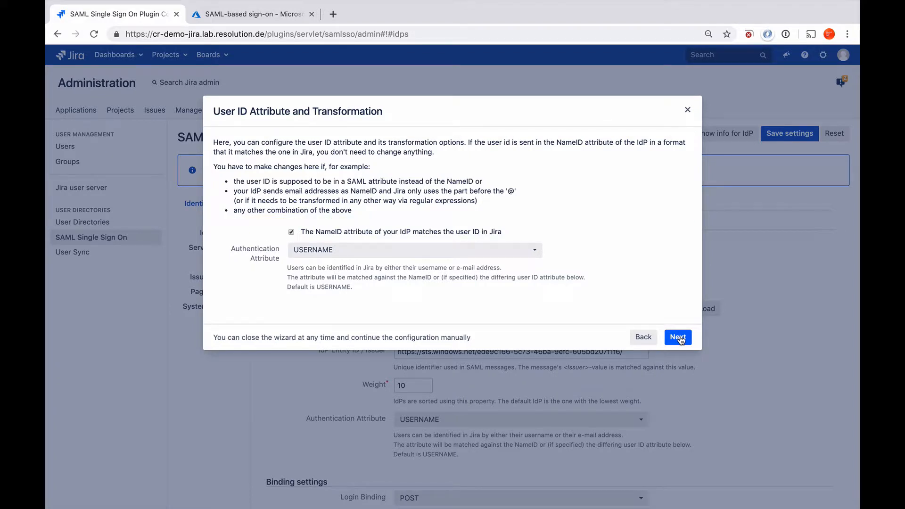
left_click(292, 232)
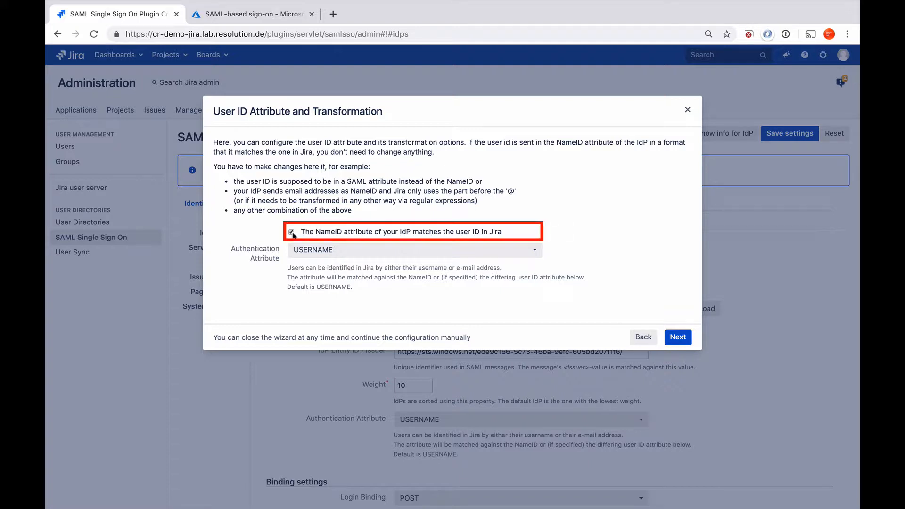
left_click(292, 232)
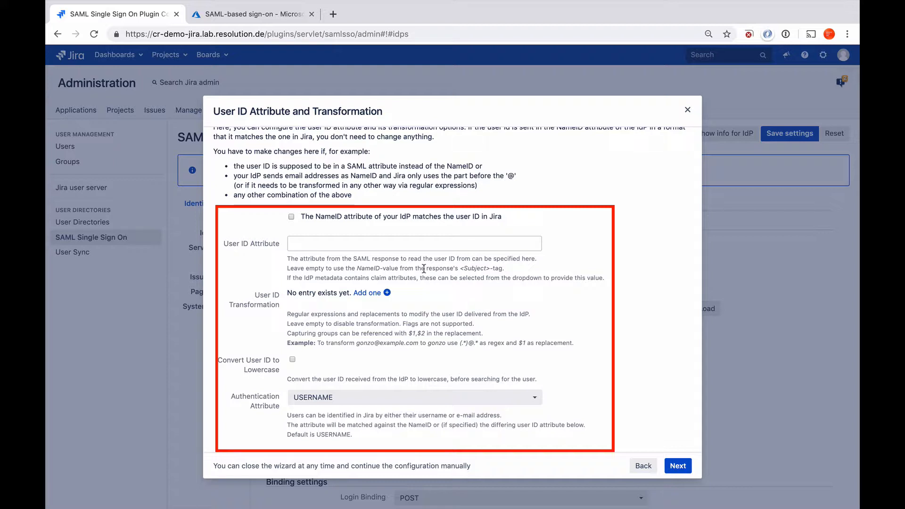
mouse_move(414, 403)
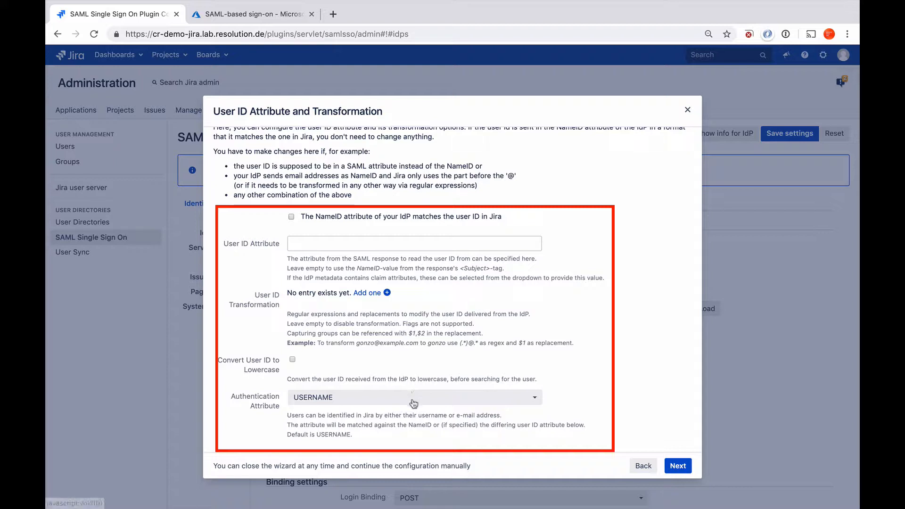
left_click(413, 397)
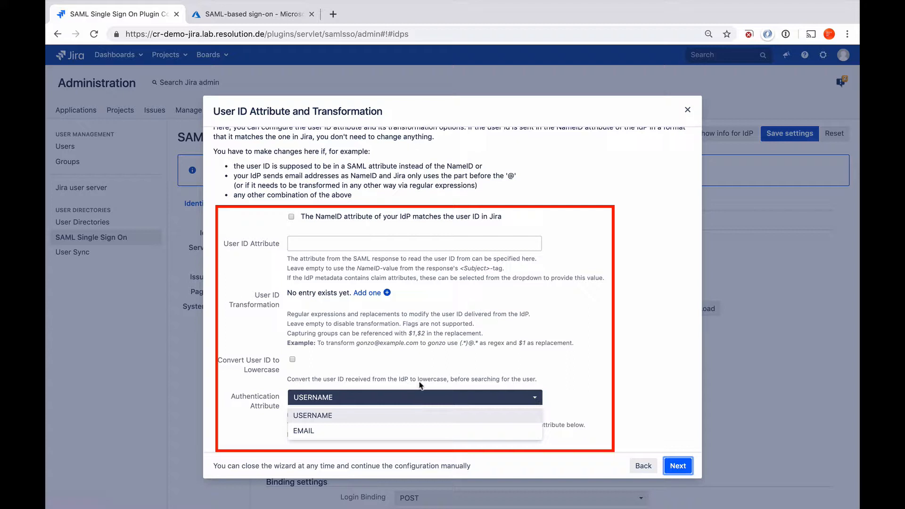
left_click(312, 415)
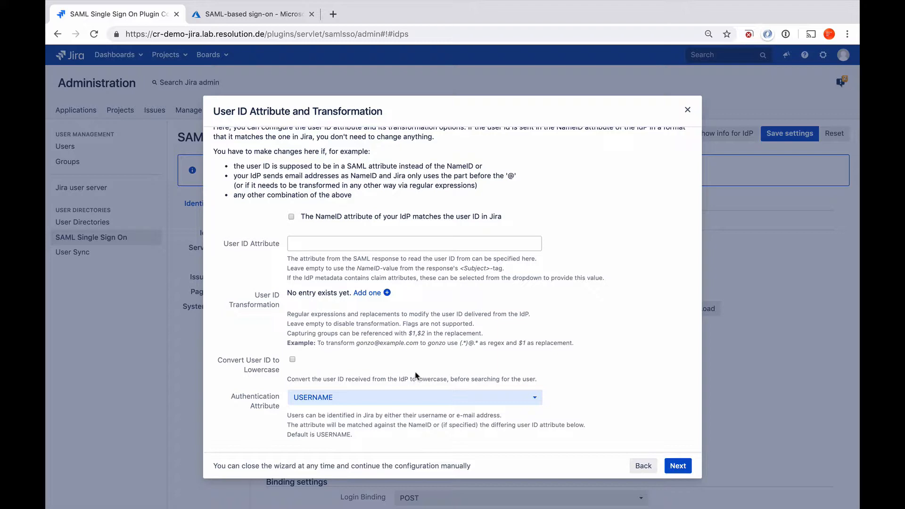
left_click(251, 14)
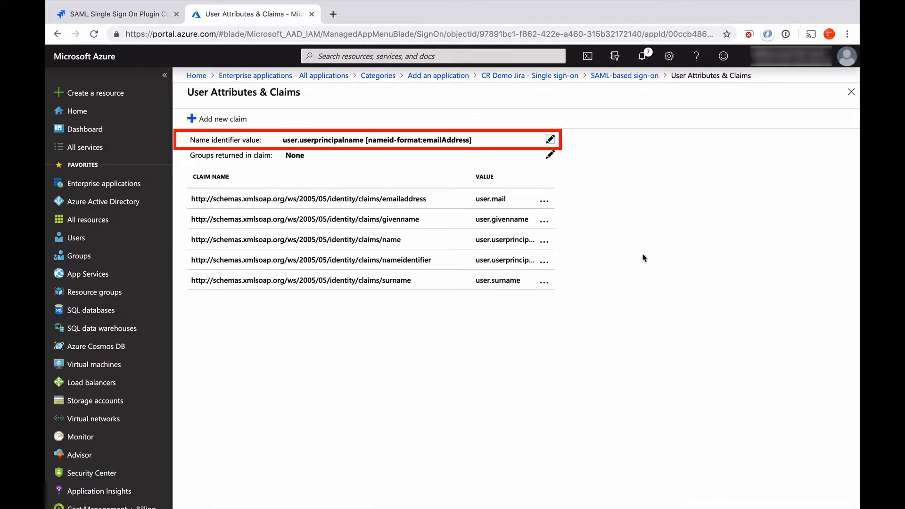
left_click(549, 140)
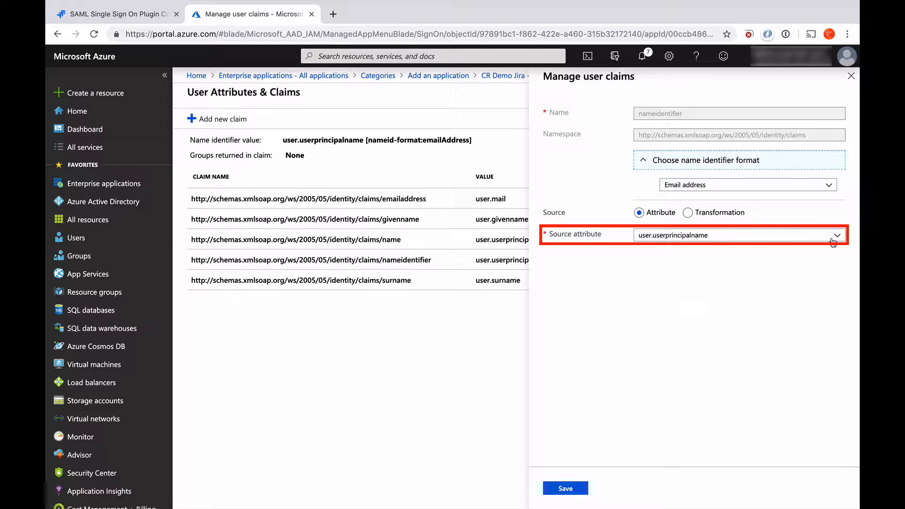
left_click(739, 234)
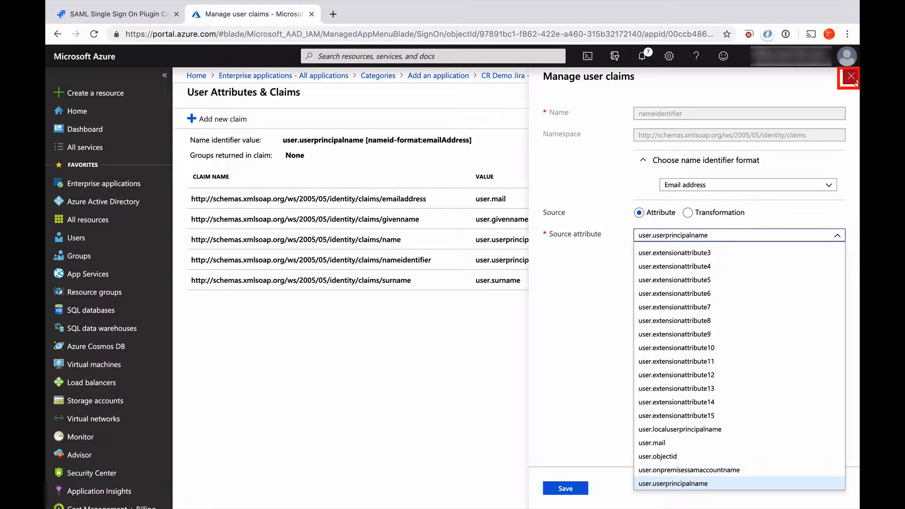
left_click(849, 77)
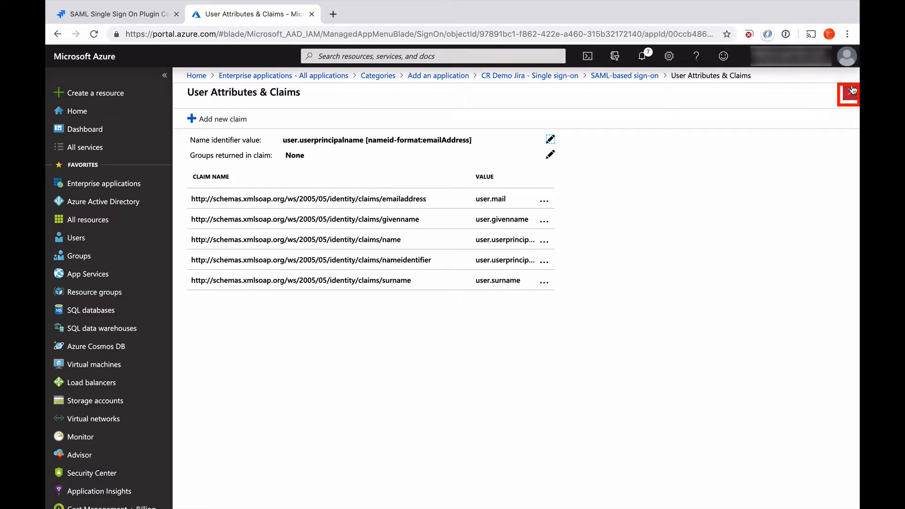
left_click(849, 92)
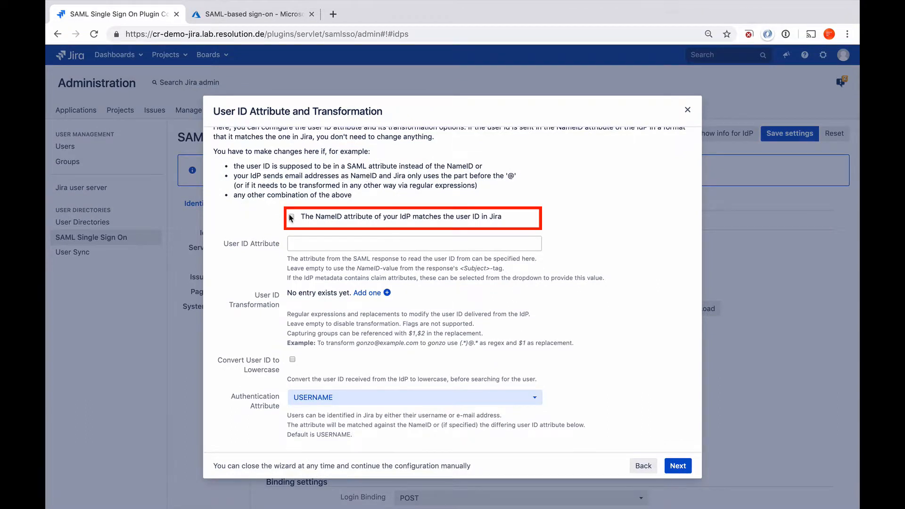
Re-enable NameID matching, keep No User update, and Save & Next to testing
left_click(291, 218)
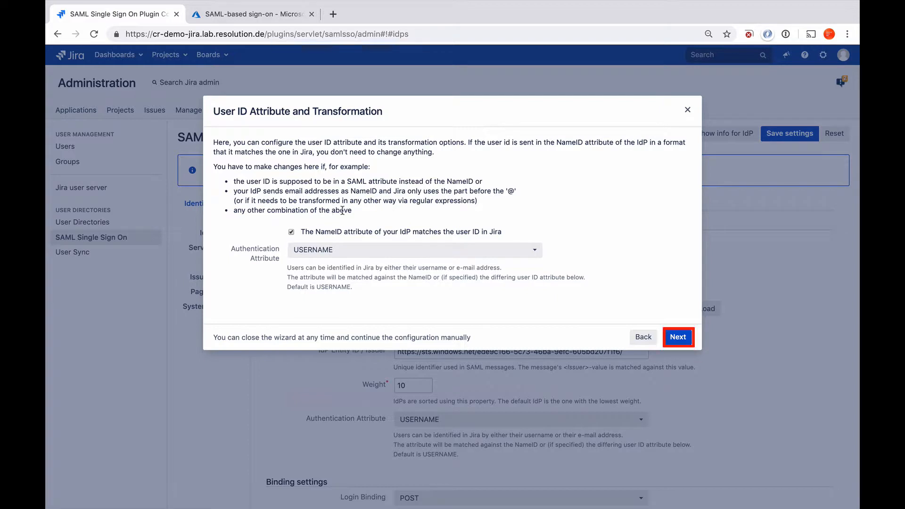
left_click(678, 337)
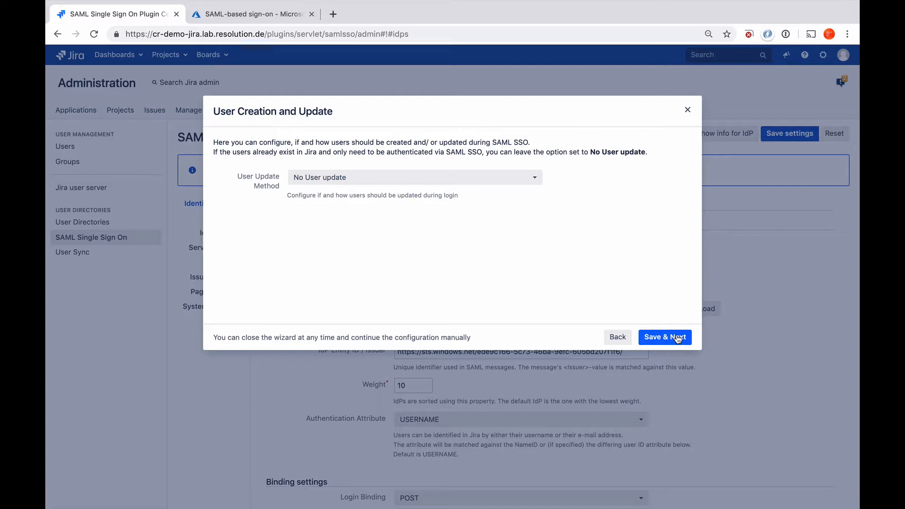
left_click(665, 337)
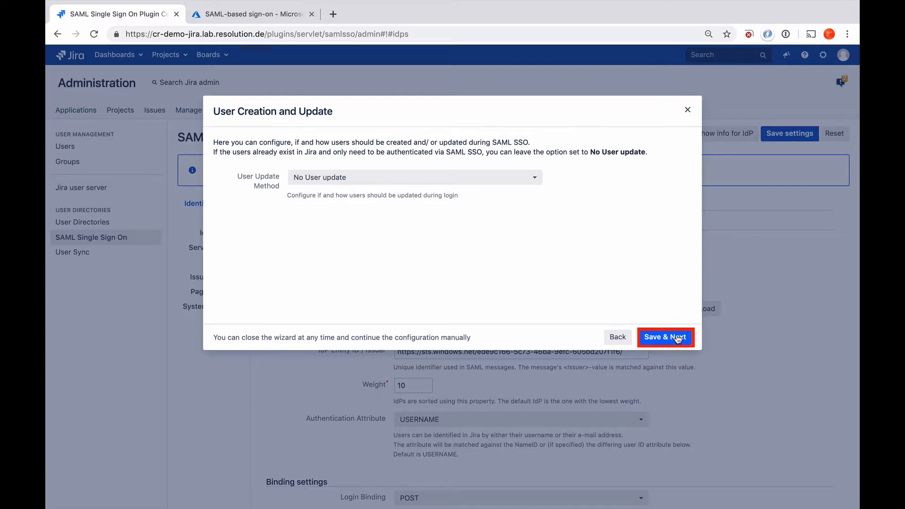
left_click(664, 337)
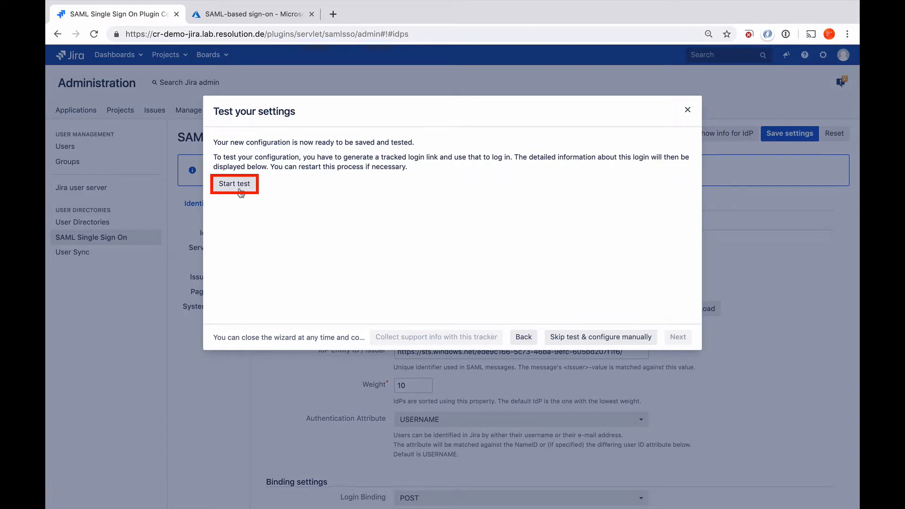
Start the settings test to generate a tracked login link
left_click(234, 183)
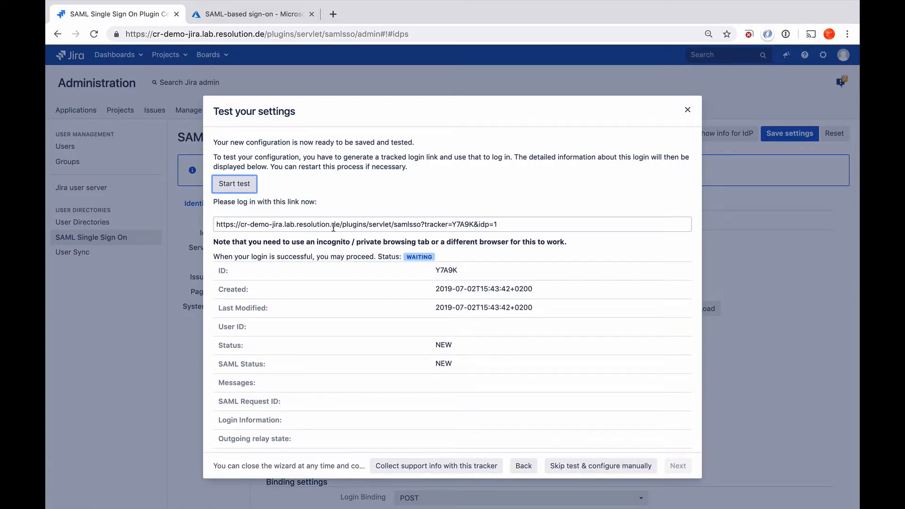
scroll("down", 3)
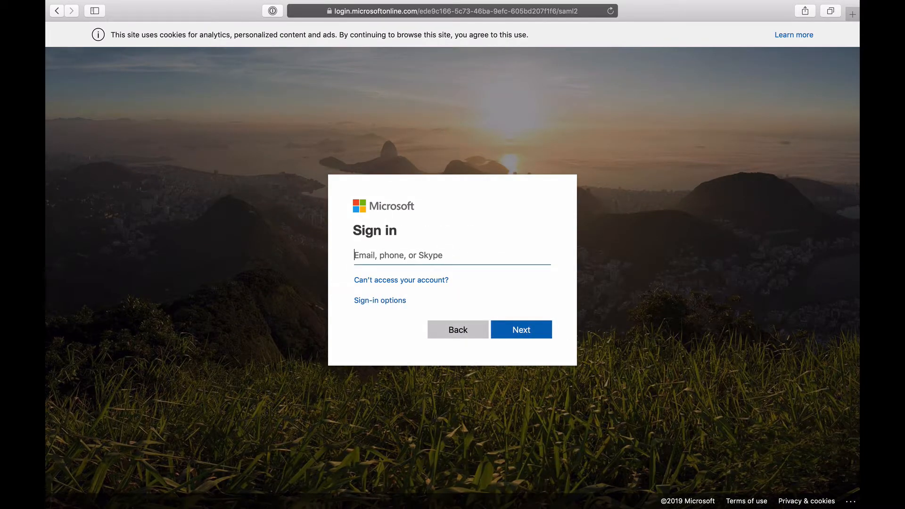
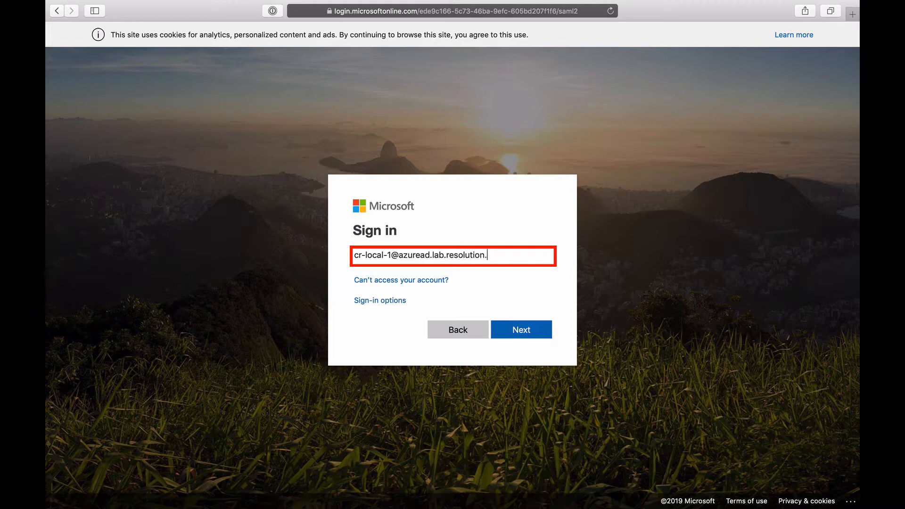
left_click(520, 330)
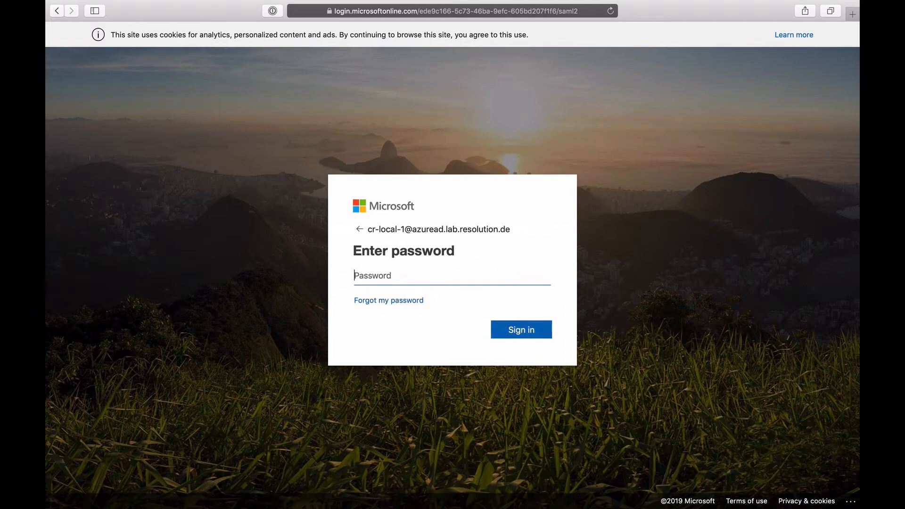
Sign in with the account password and agree to stay signed in
type("•••••")
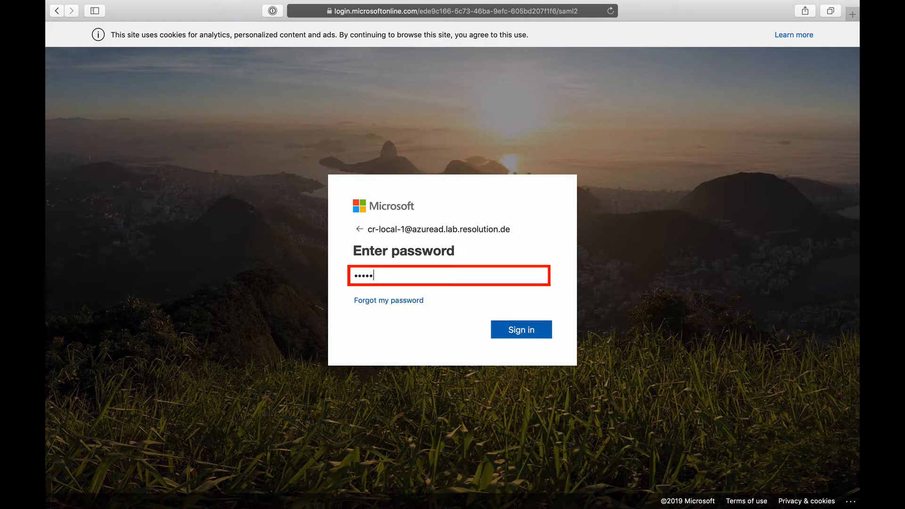
type("•••")
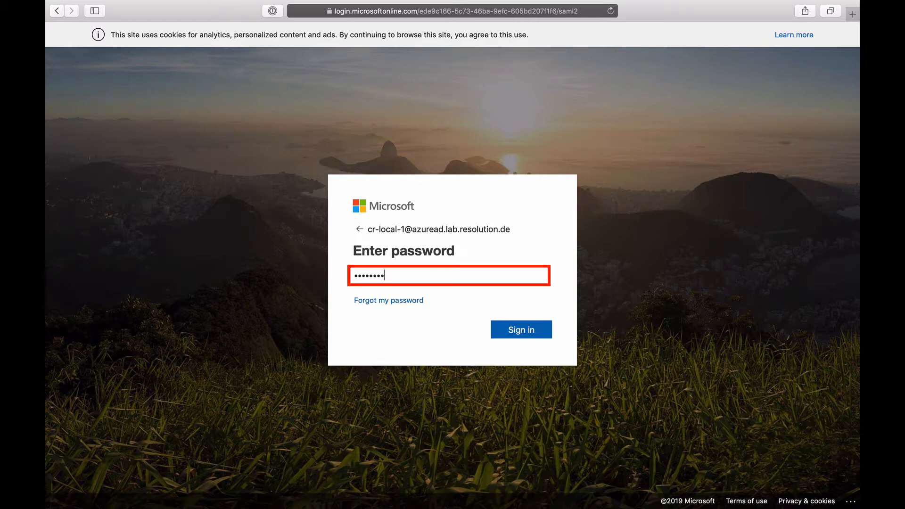
left_click(520, 329)
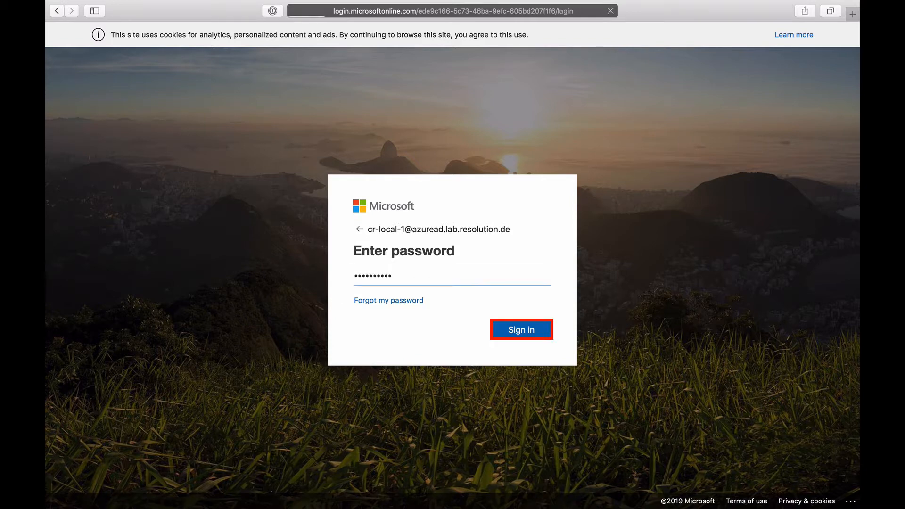
left_click(521, 330)
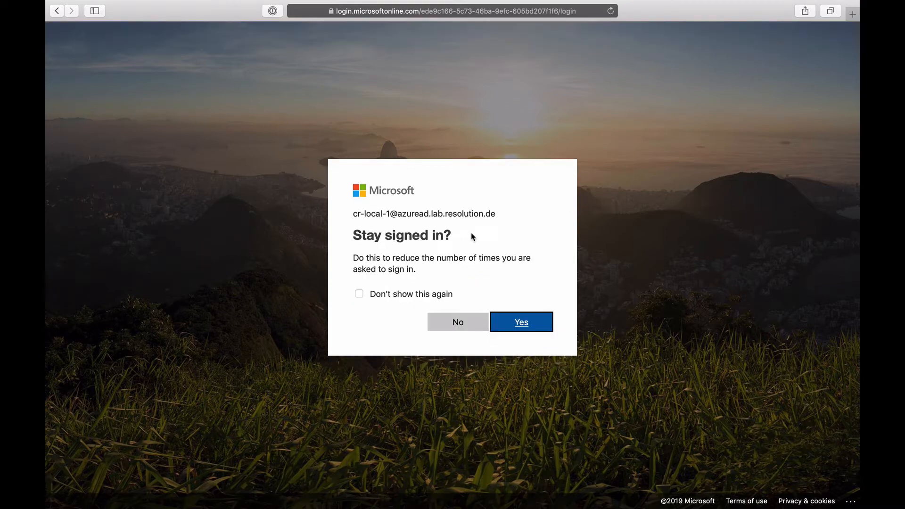
left_click(520, 322)
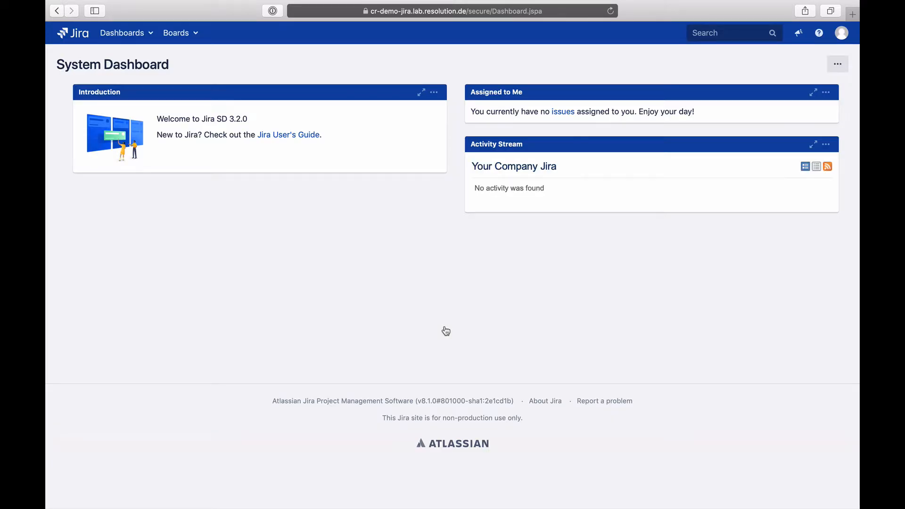
left_click(841, 33)
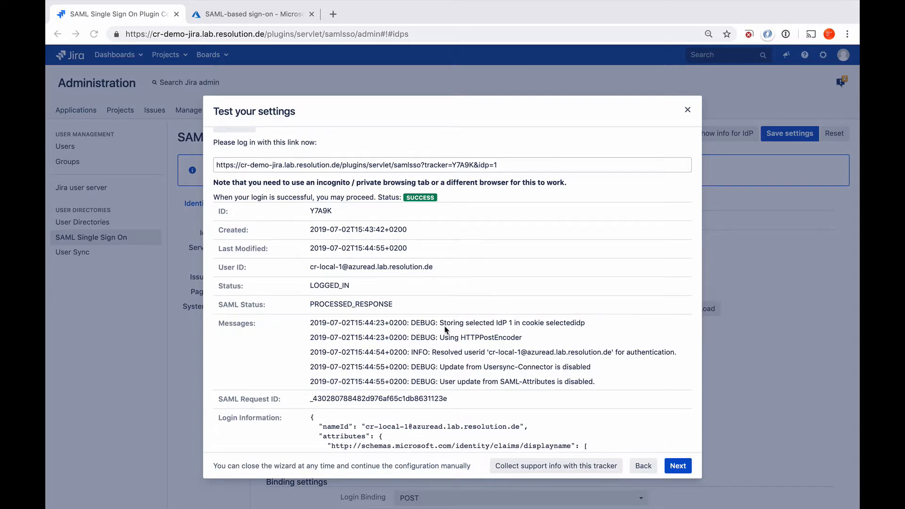
Review the SUCCESS test results, download the support info JSON, and continue to Redirection Options
scroll("down", 3)
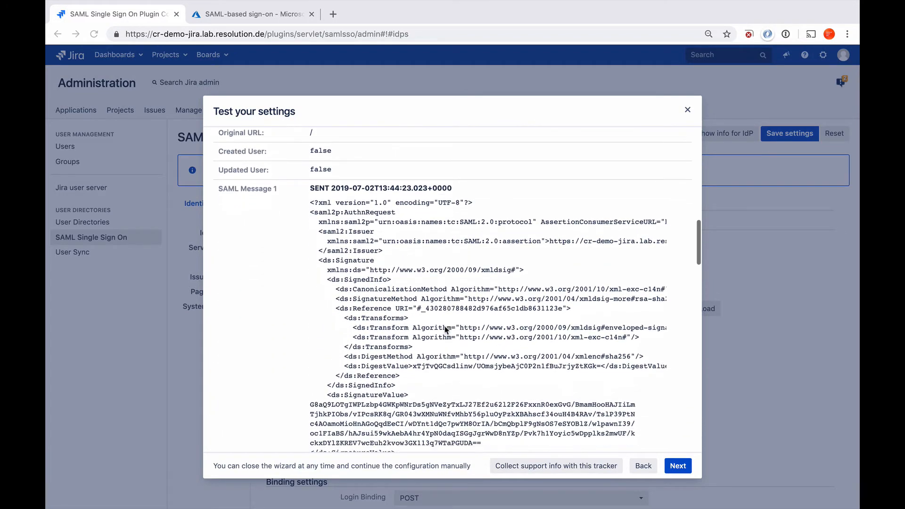
scroll("down", 3)
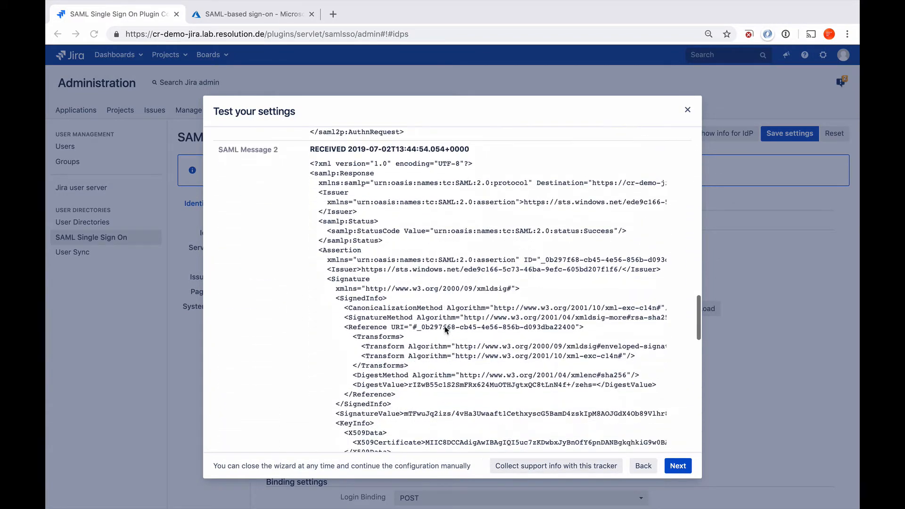
scroll("down", 3)
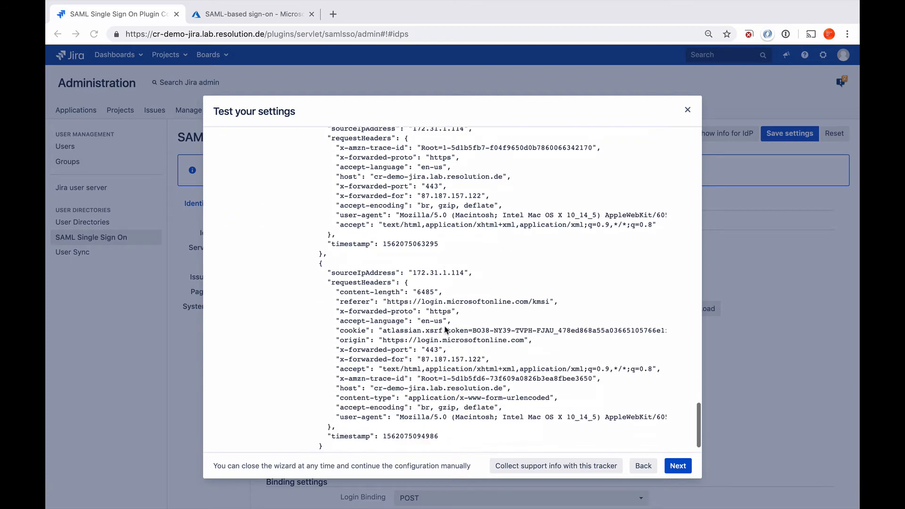
scroll("down", 3)
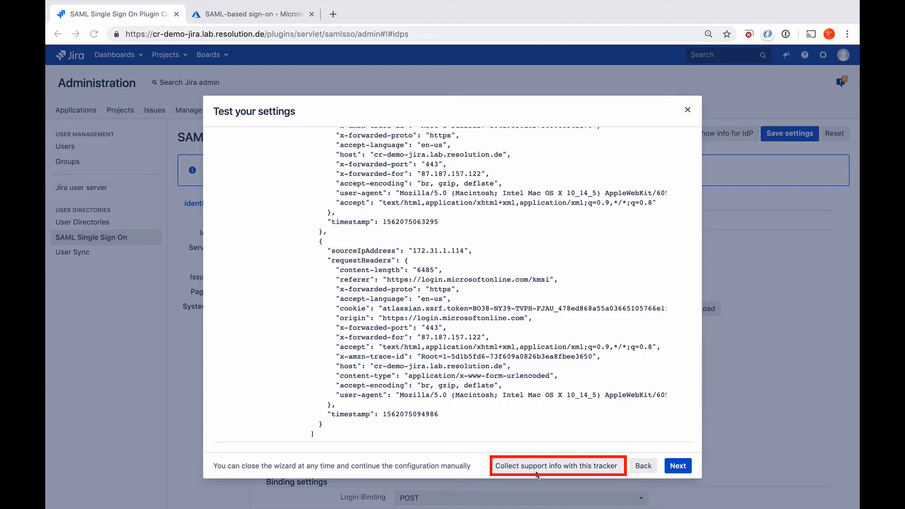
left_click(556, 466)
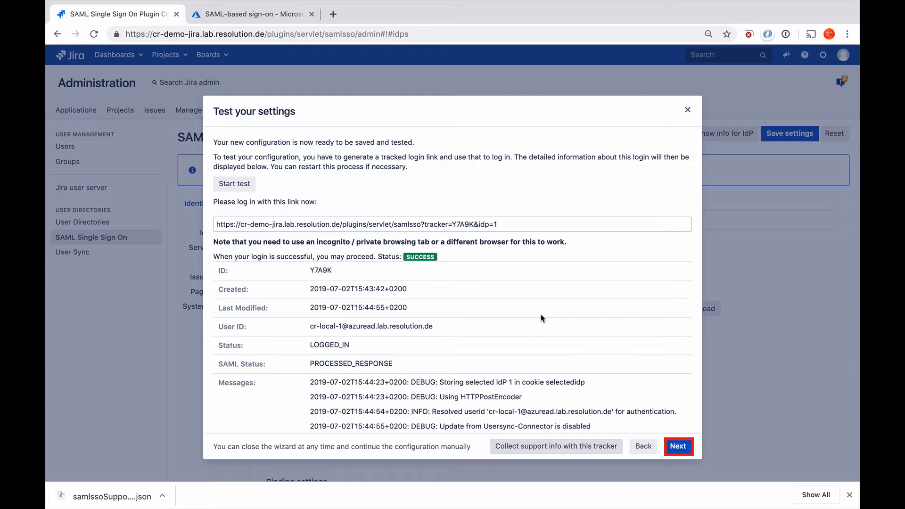
left_click(678, 446)
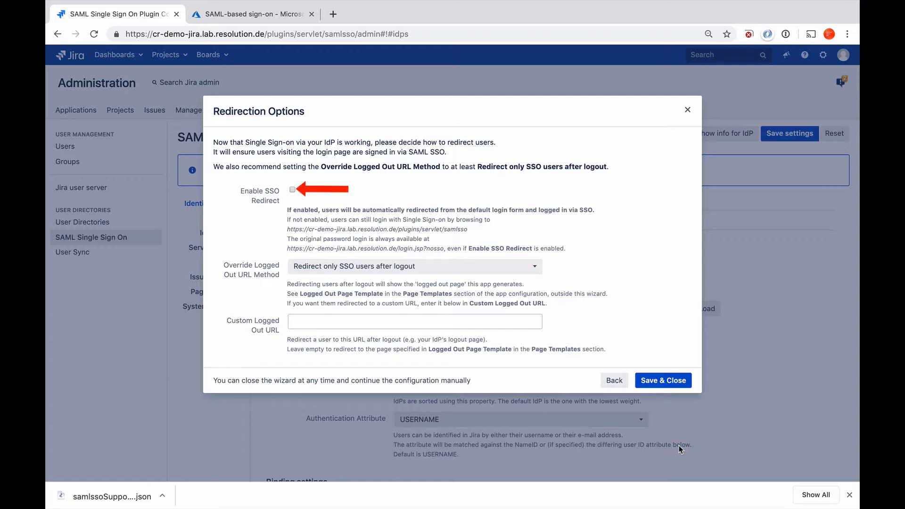
mouse_move(658, 445)
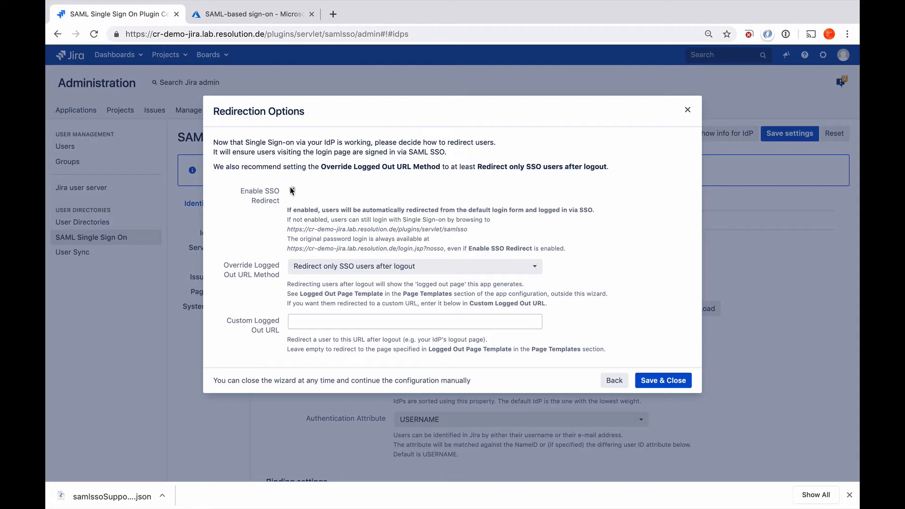
Check Enable SSO Redirect and Save & Close the wizard
left_click(292, 191)
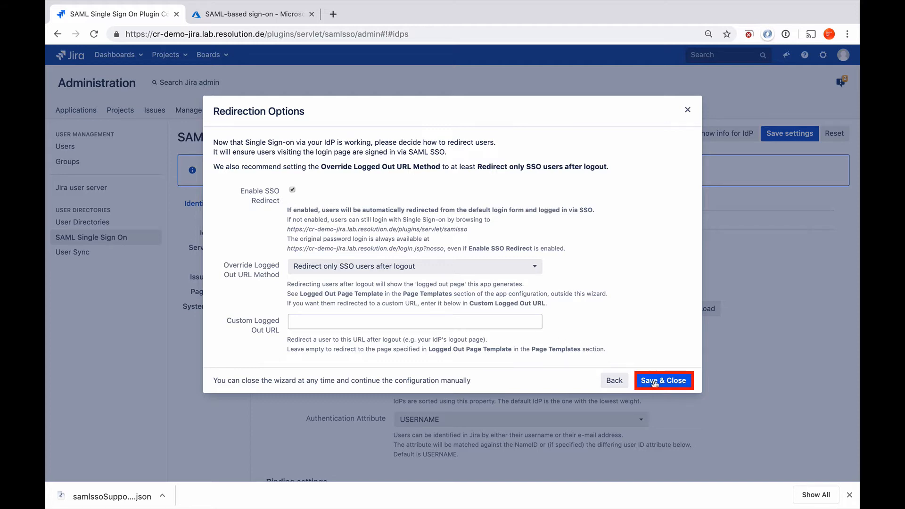
left_click(663, 381)
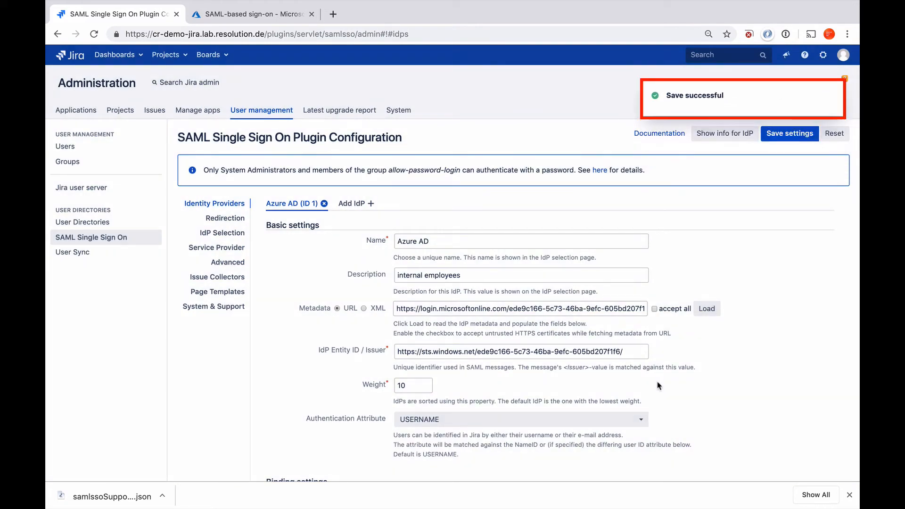